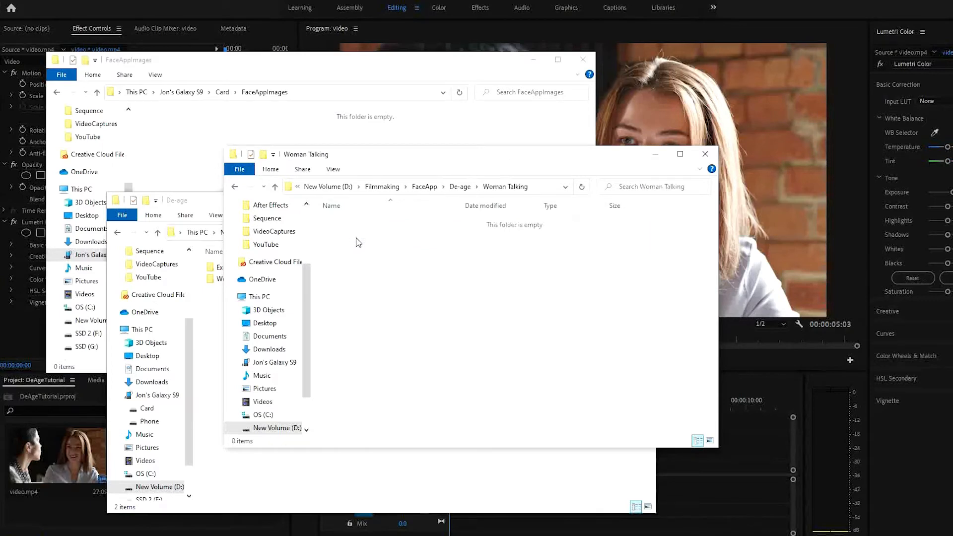
Create two new folders inside Woman Talking, named Sequence and Keys
right_click(358, 242)
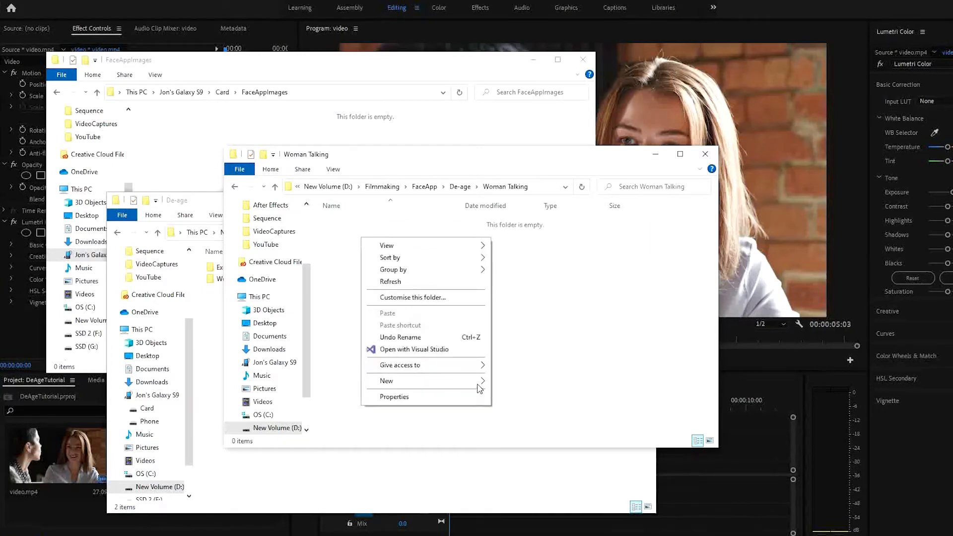
left_click(387, 381)
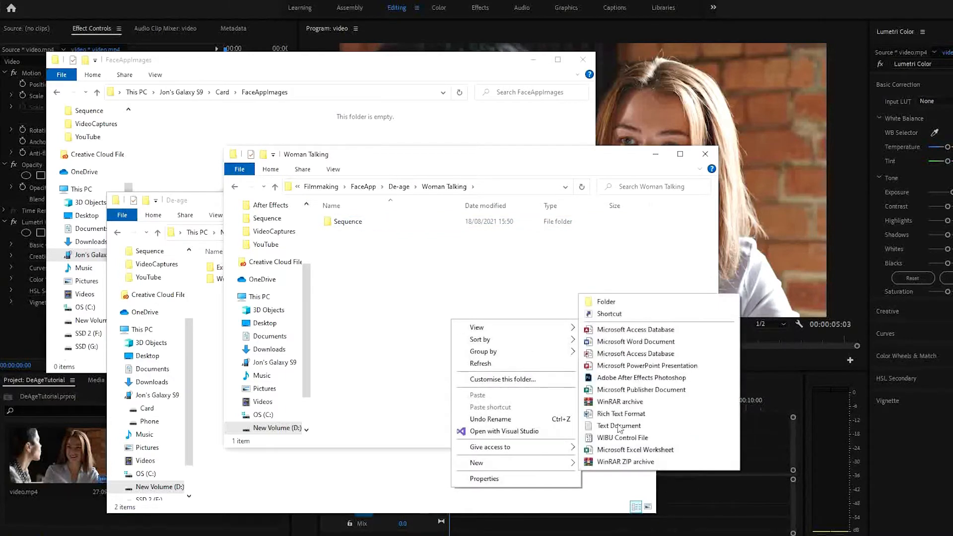
left_click(605, 301)
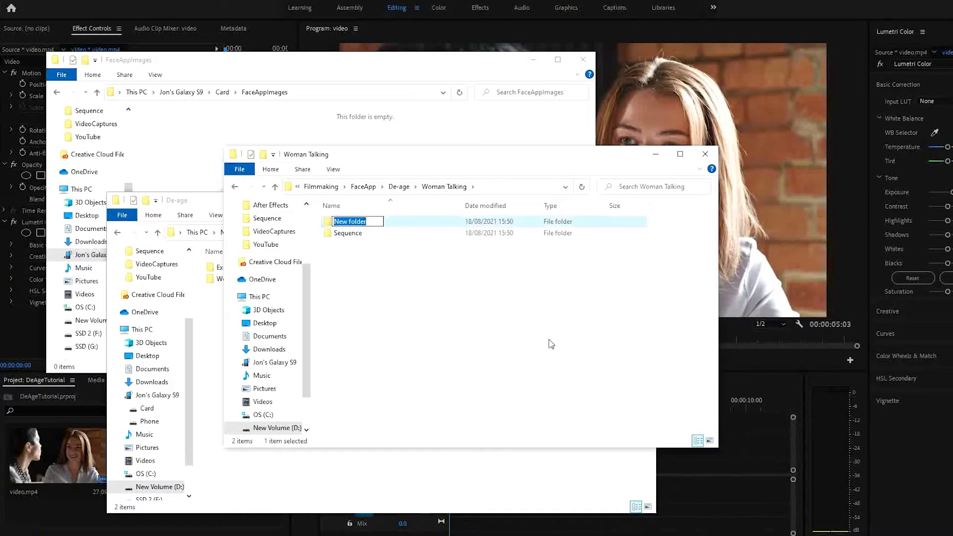
type("Keys")
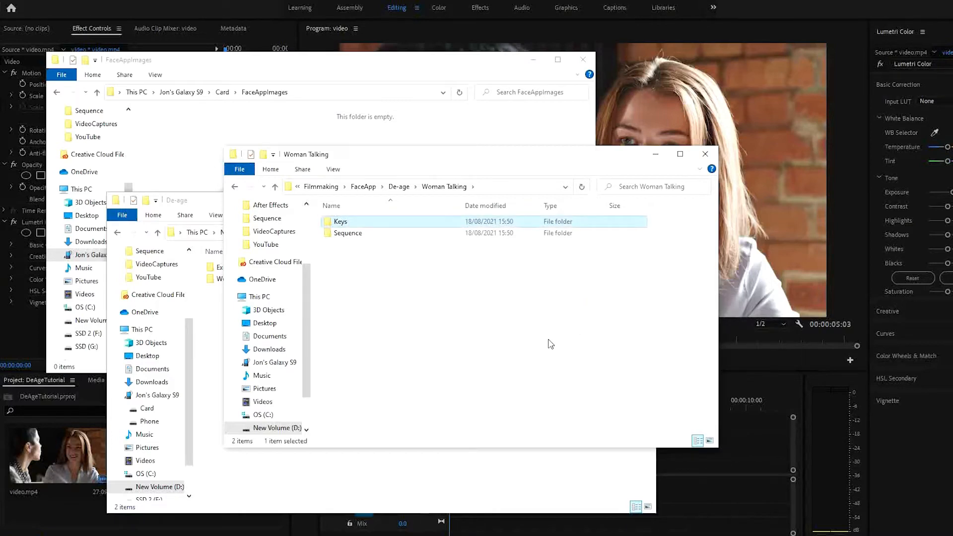
mouse_move(491, 320)
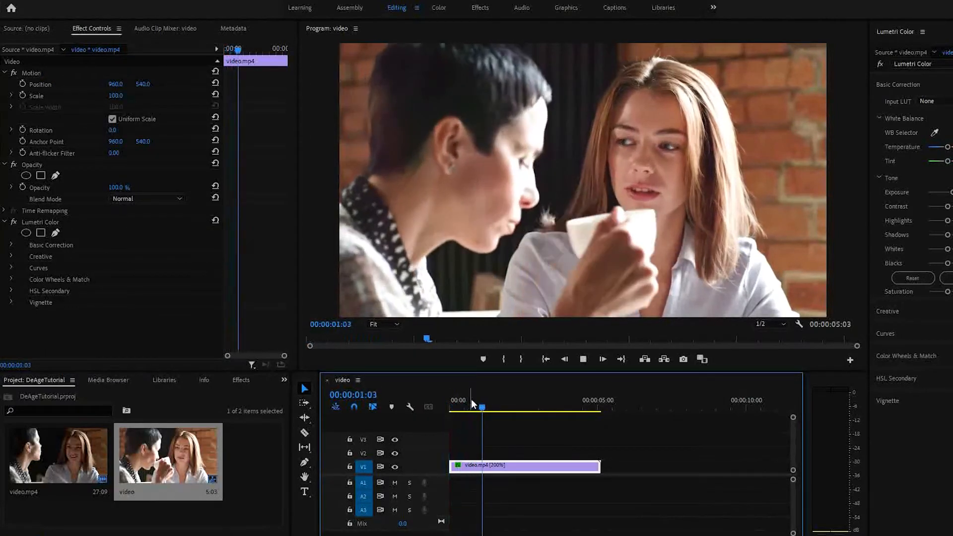
Scrub the clip back to the start and search the Effects panel for 'timec'
left_click(521, 400)
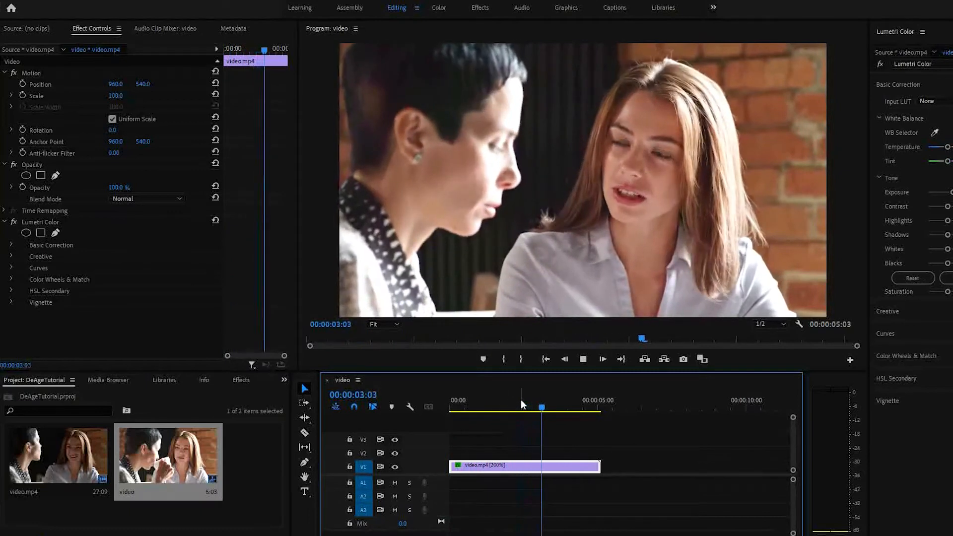
left_click(451, 411)
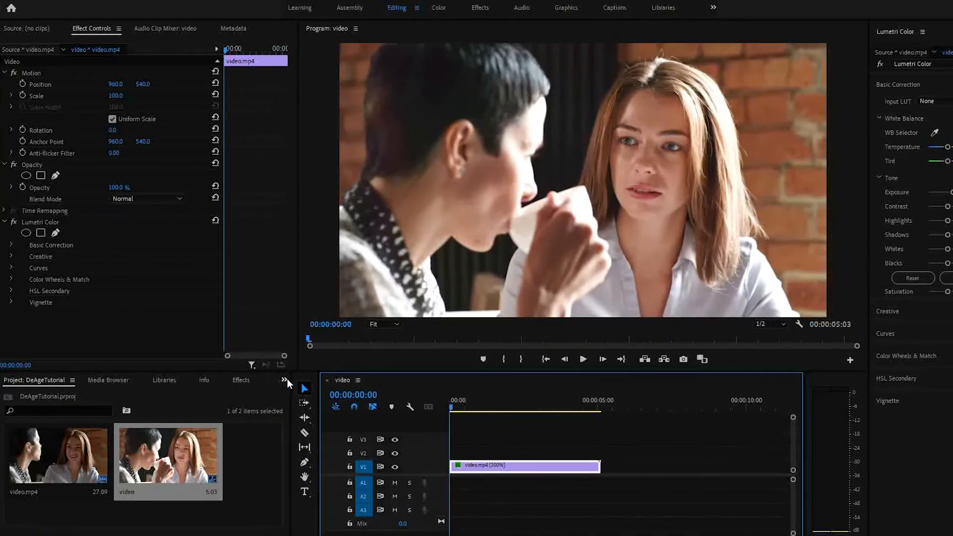
left_click(241, 379)
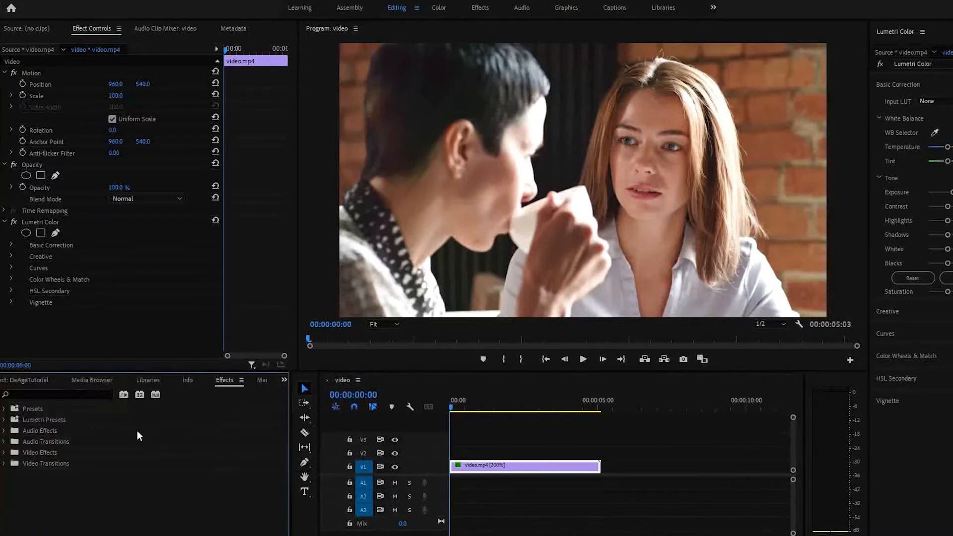
type("t")
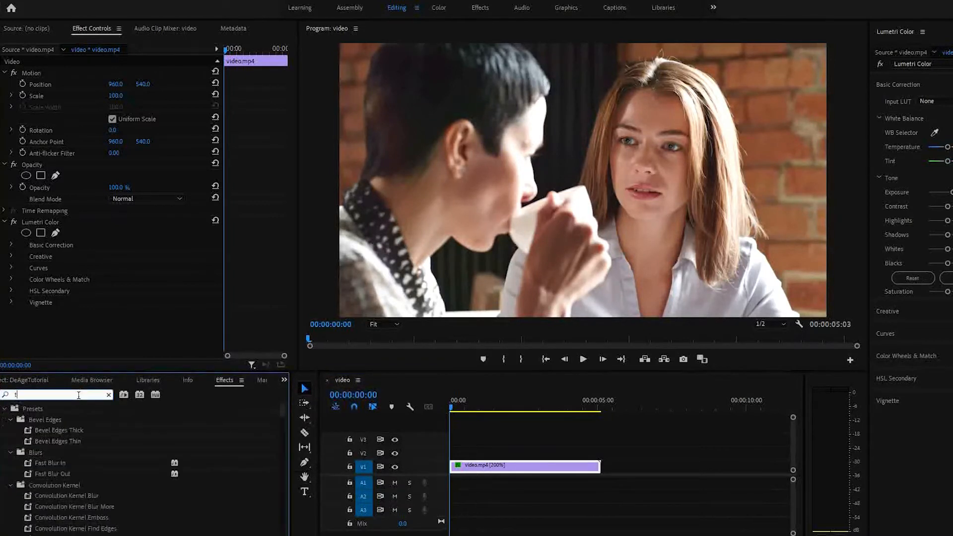
type("imec")
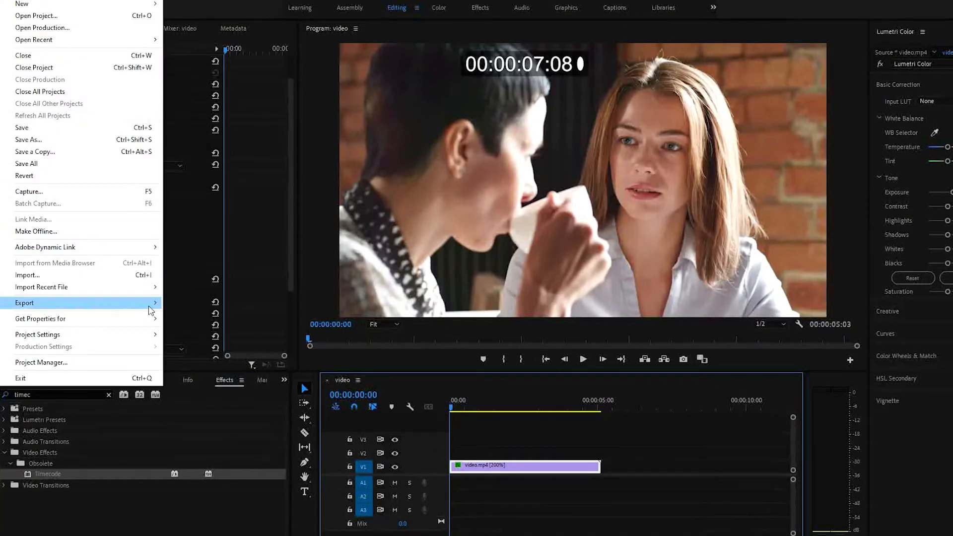
Set the export output to 'womantalking' in the Sequence folder and start the JPEG export
left_click(25, 303)
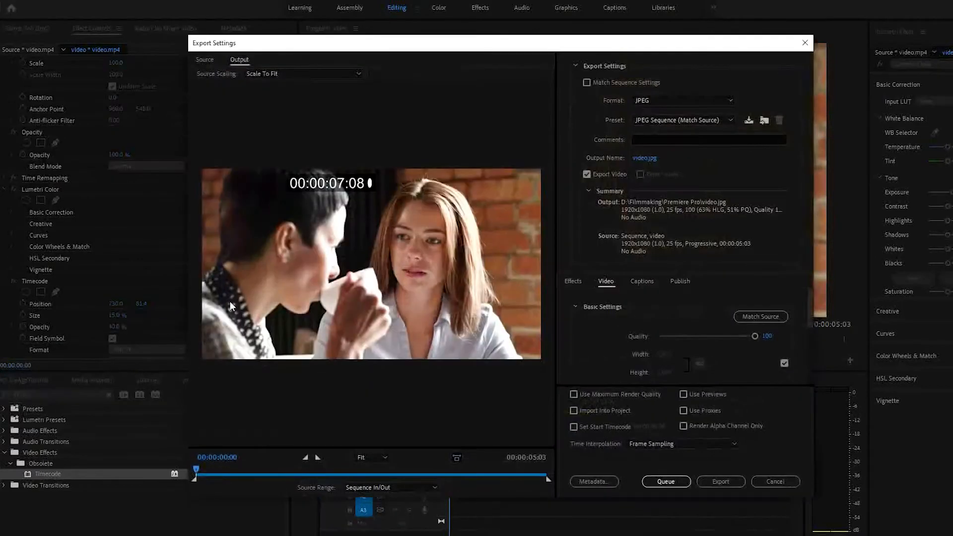
mouse_move(681, 120)
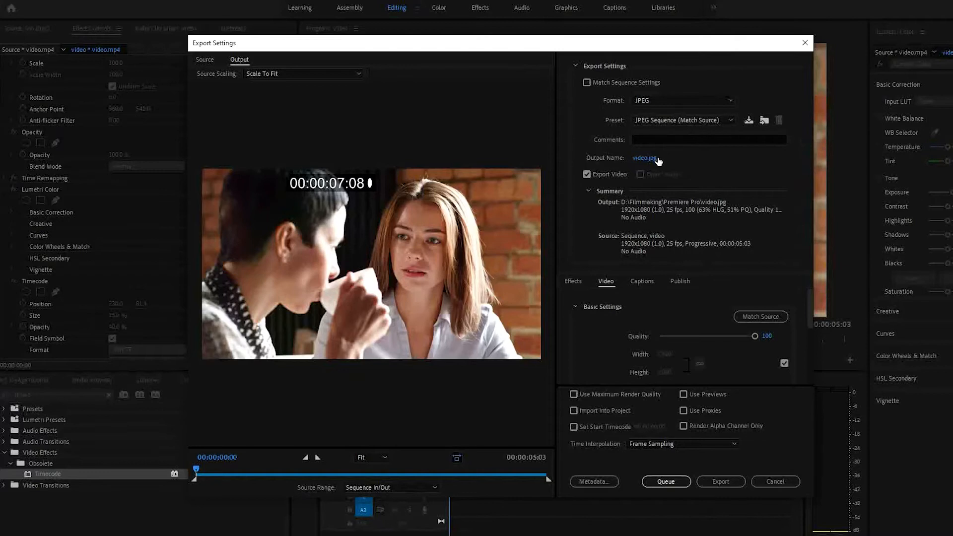
left_click(644, 158)
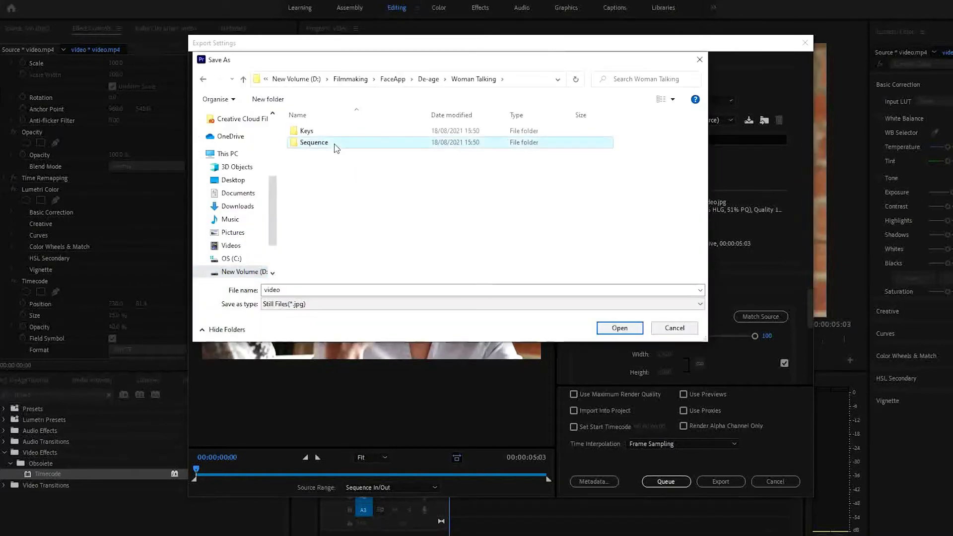
double_click(314, 142)
type("womantalking")
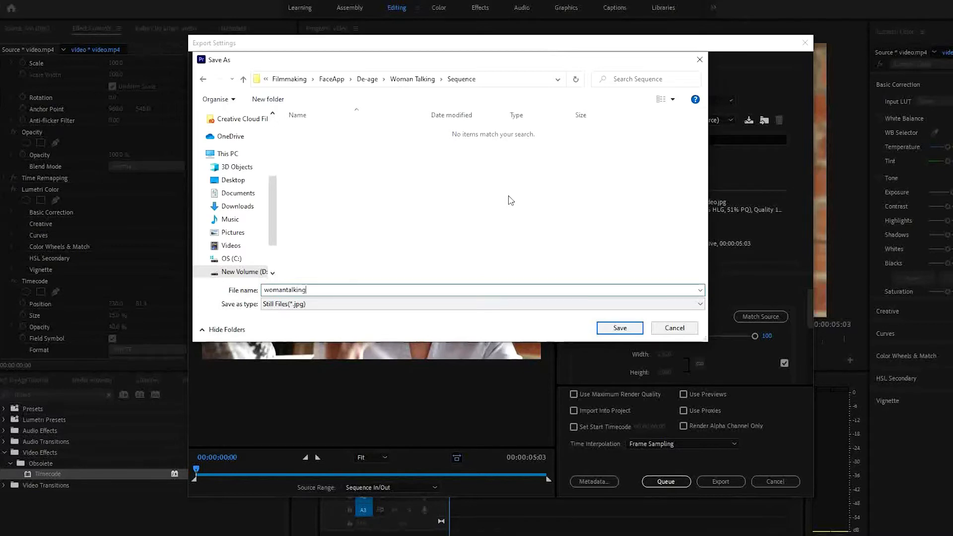
left_click(620, 328)
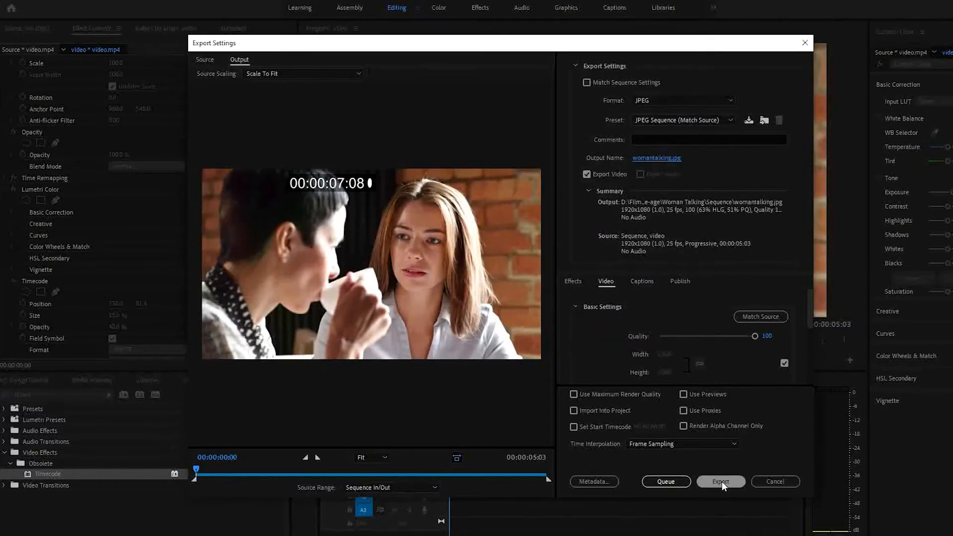
left_click(721, 482)
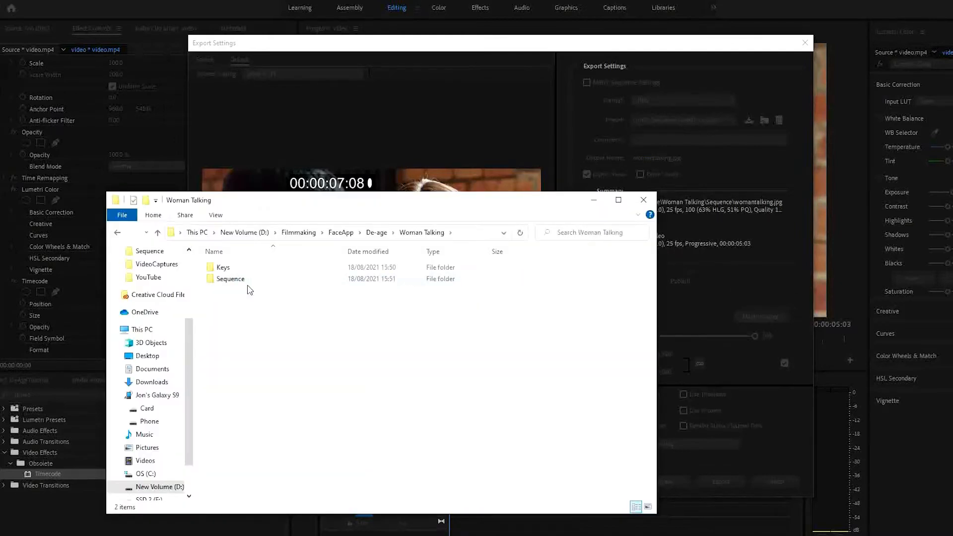
Browse the 128 exported womantalking JPEGs in Sequence and select frame 000
double_click(229, 278)
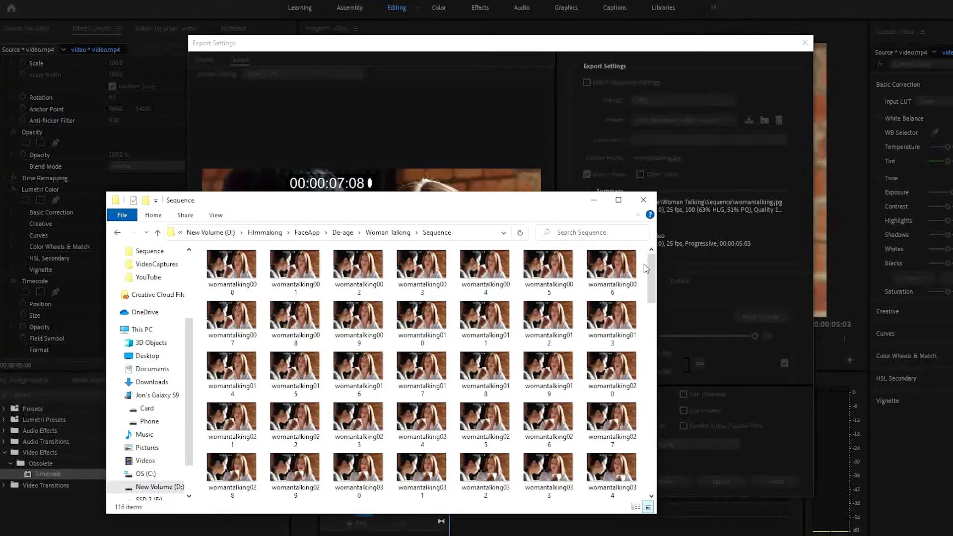
left_click(805, 43)
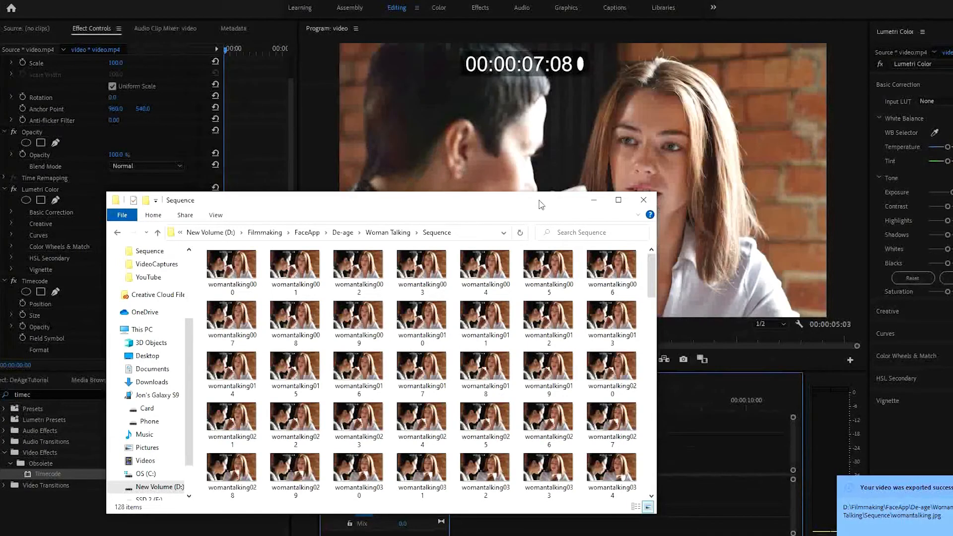
scroll("down", 3)
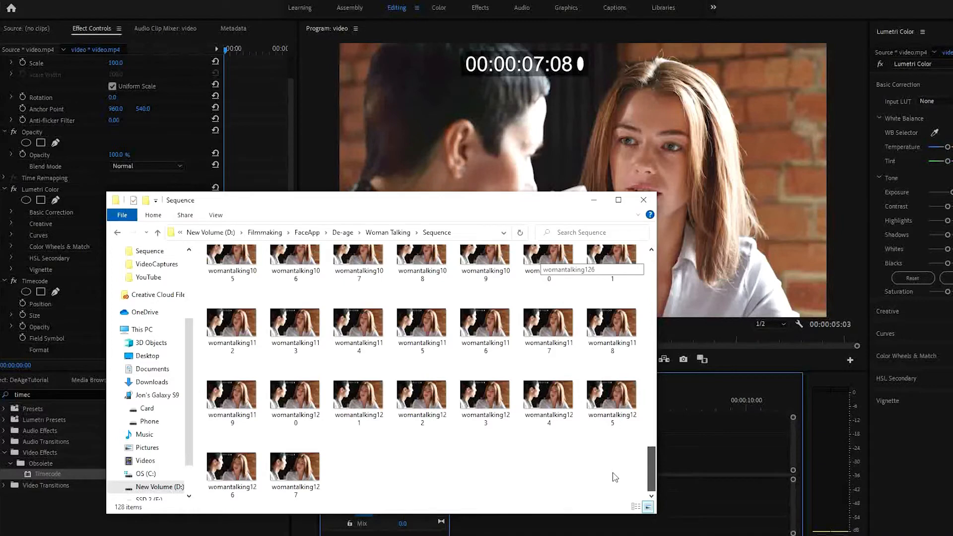
scroll("up", 3)
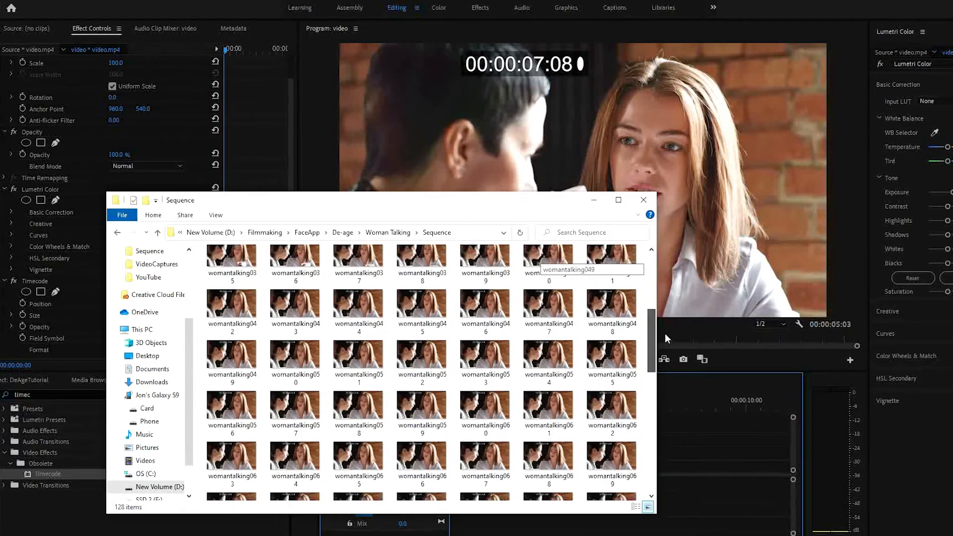
scroll("up", 3)
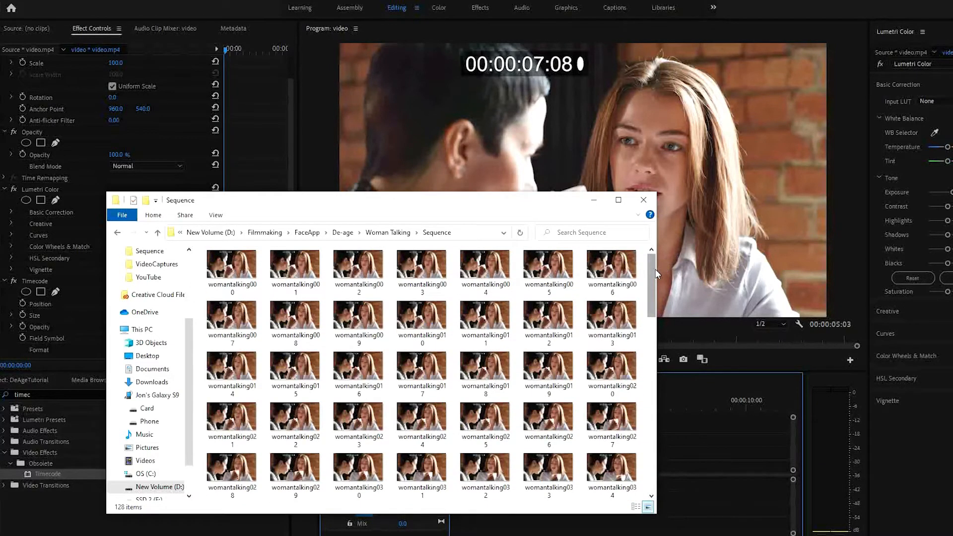
mouse_move(240, 279)
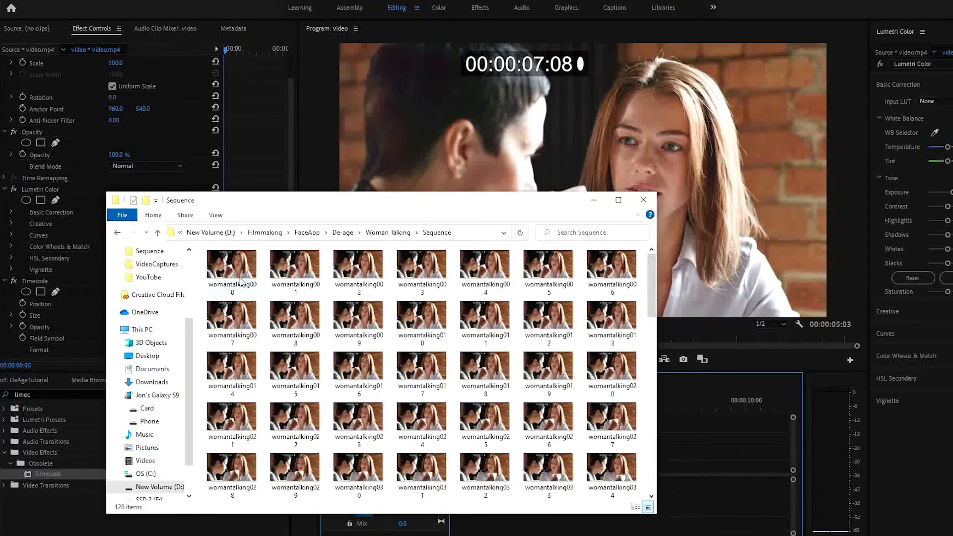
mouse_move(232, 267)
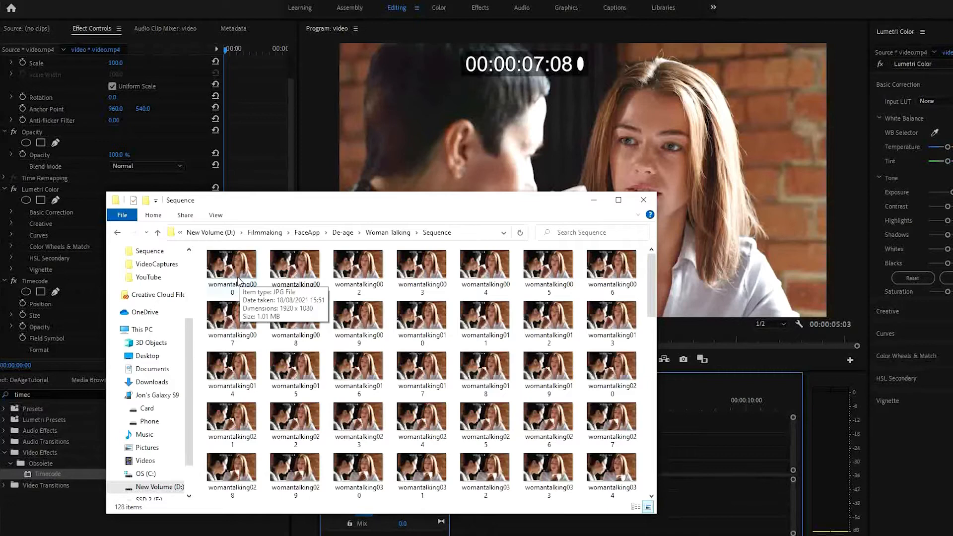
left_click(232, 268)
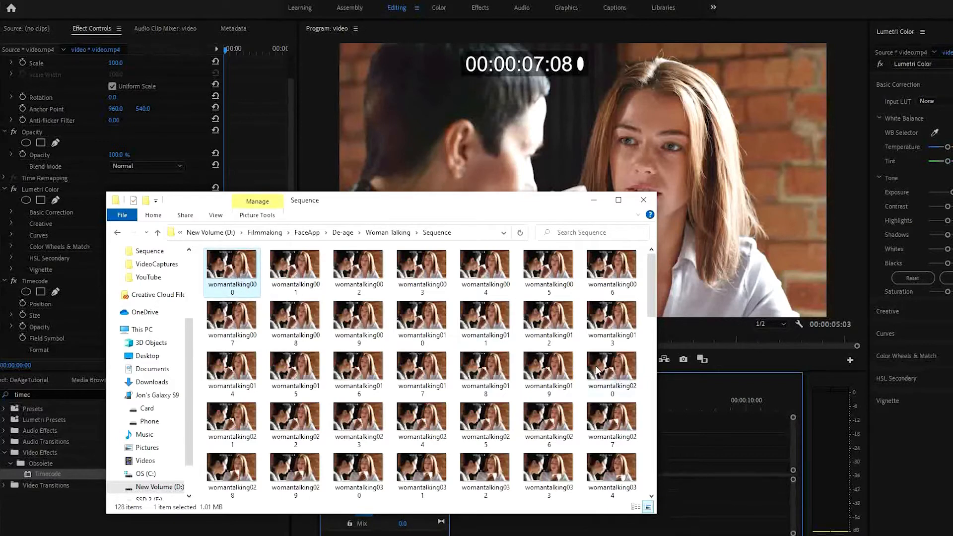
mouse_move(611, 370)
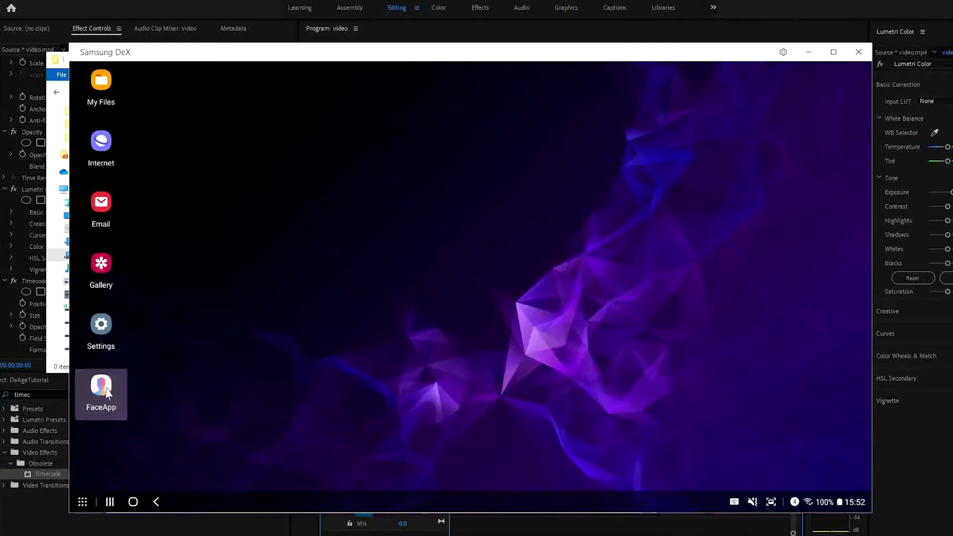
Launch FaceApp and apply the Teen age look to the woman in frame 00:00:07:08
left_click(100, 387)
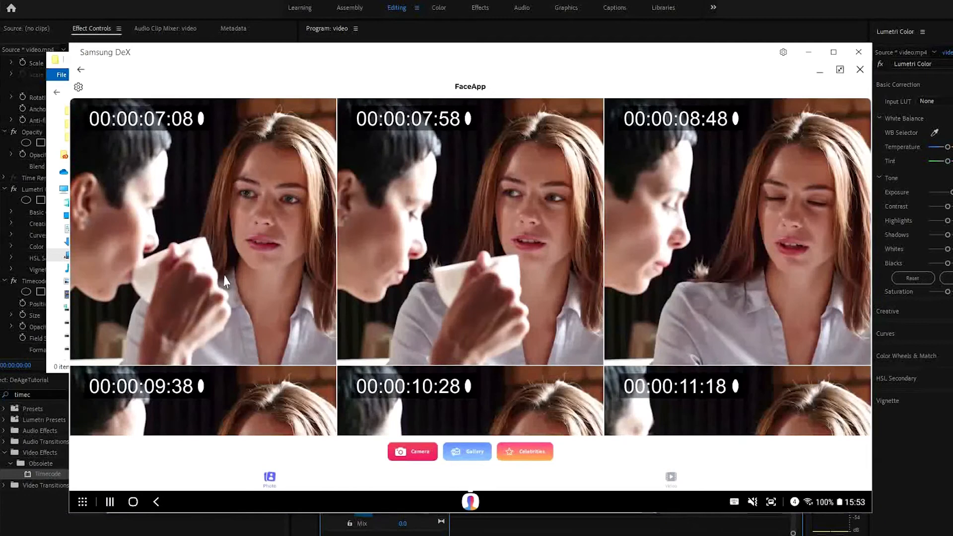
mouse_move(252, 227)
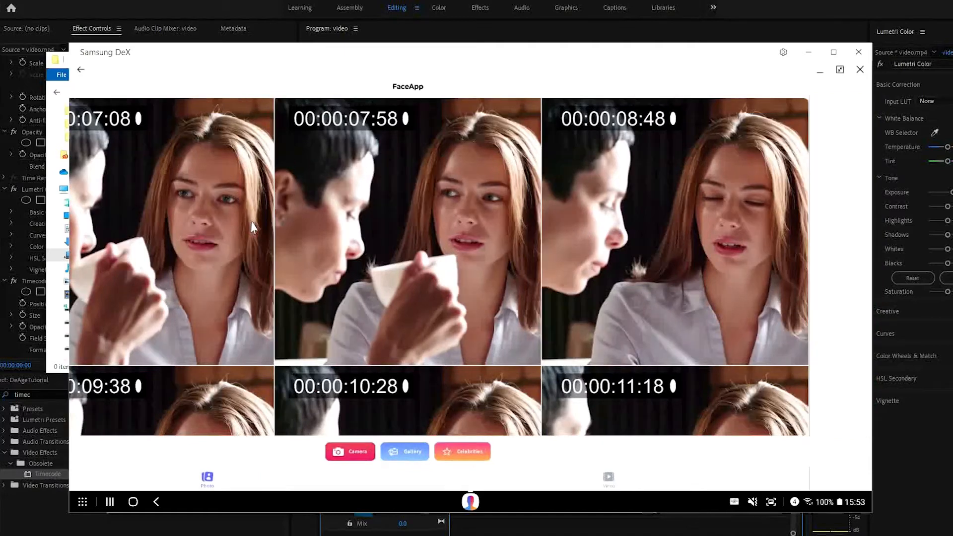
left_click(170, 237)
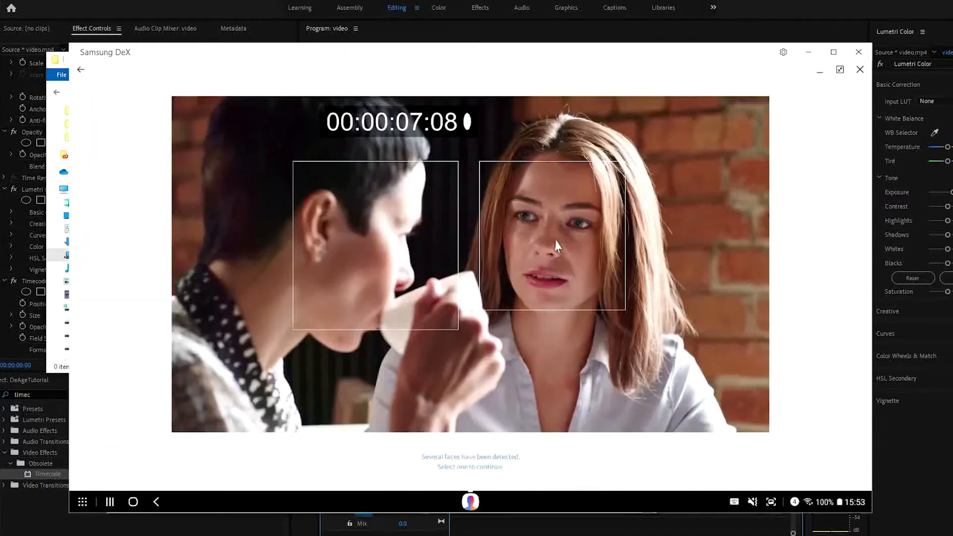
left_click(552, 237)
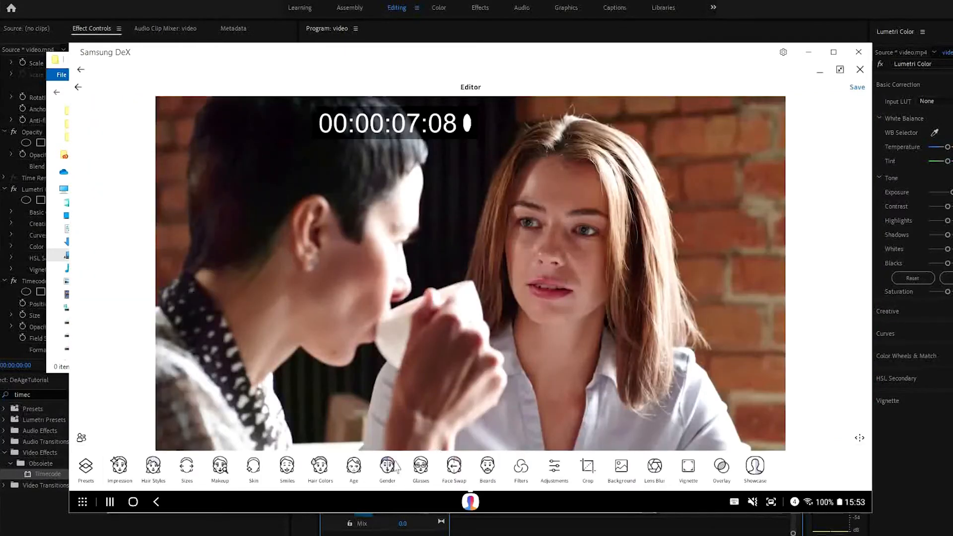
left_click(354, 471)
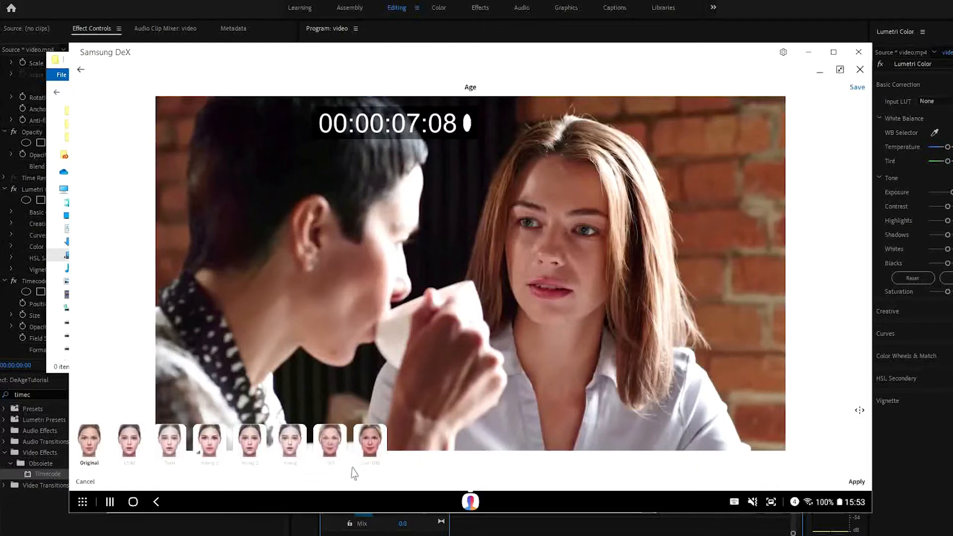
left_click(170, 442)
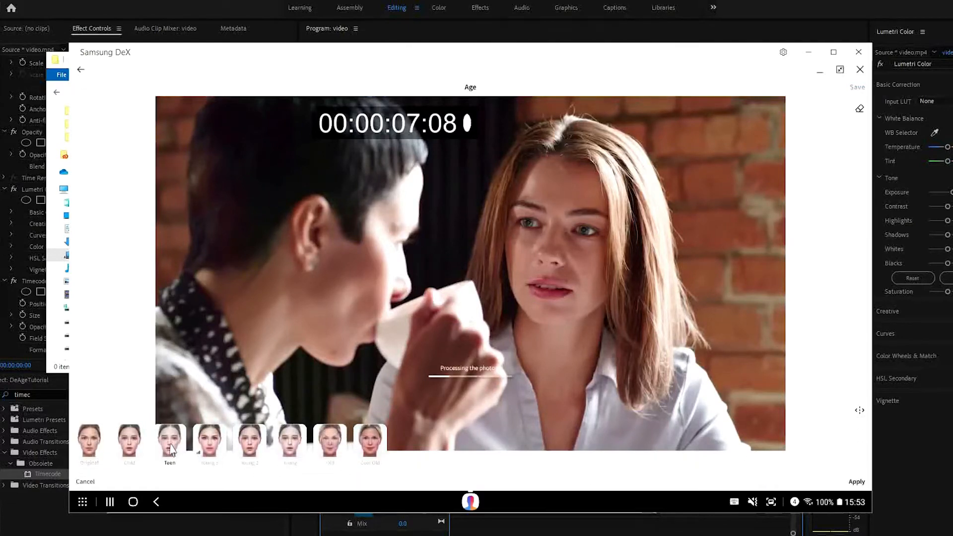
left_click(169, 440)
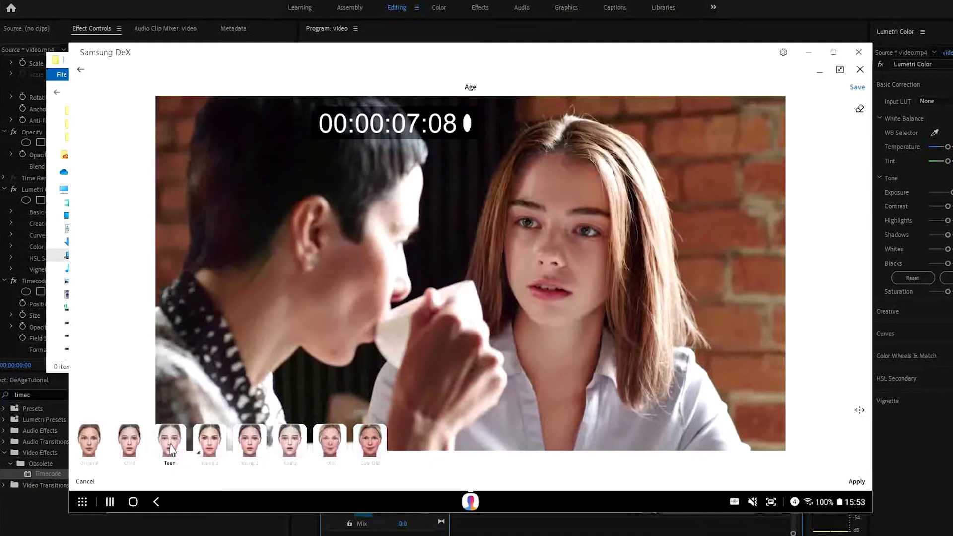
mouse_move(858, 89)
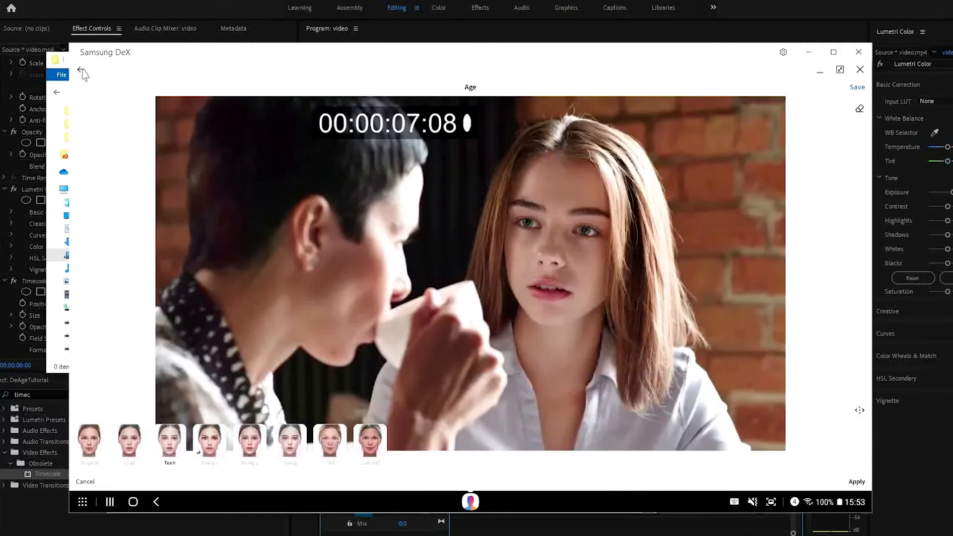
Return to the gallery, open frame 00:00:07:58 and select the woman's face
left_click(81, 69)
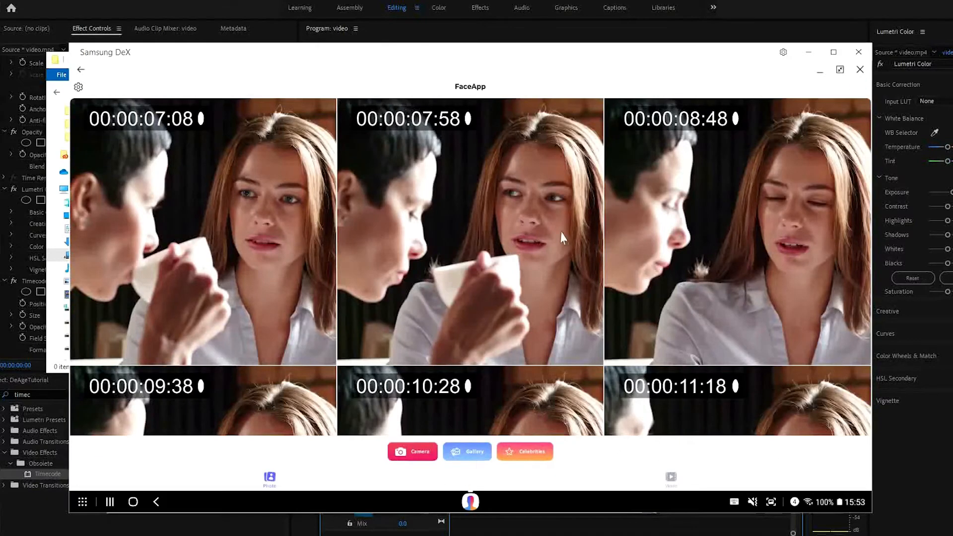
left_click(470, 230)
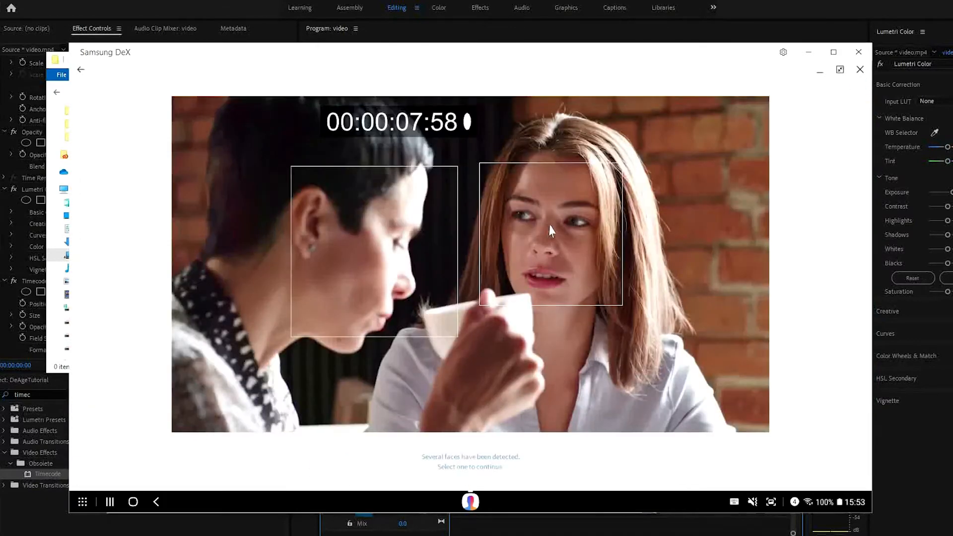
left_click(552, 233)
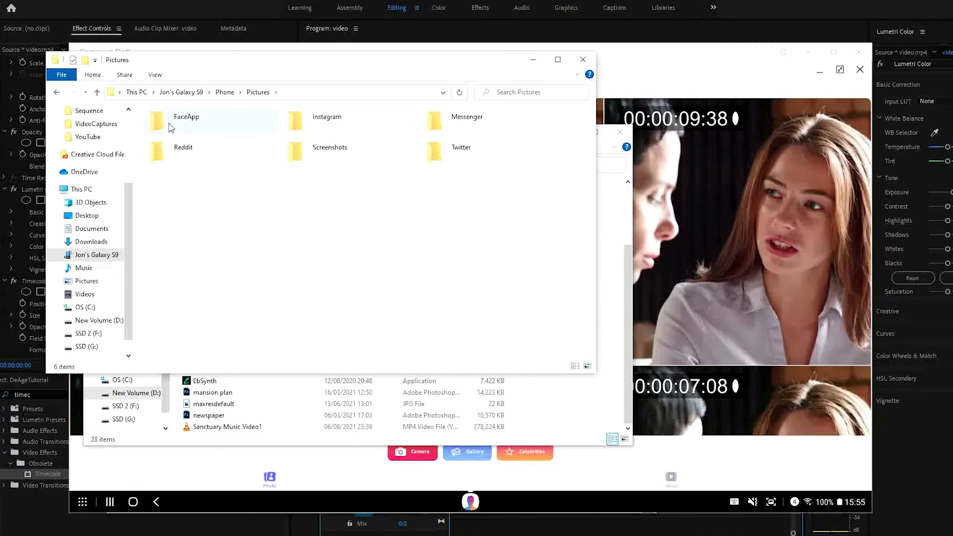
Copy the six FaceApp images from the phone into the Keys folder and show large icons
double_click(186, 116)
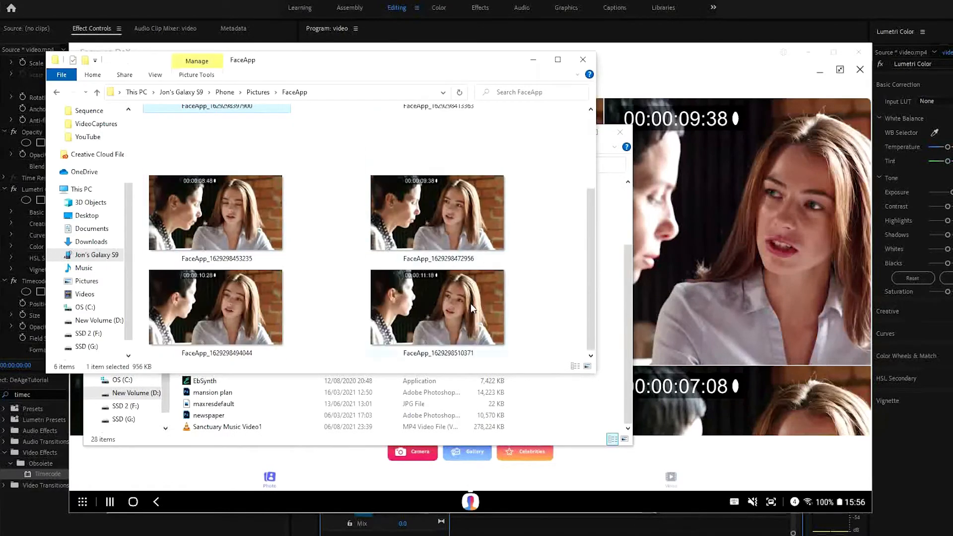
key("ctrl+a")
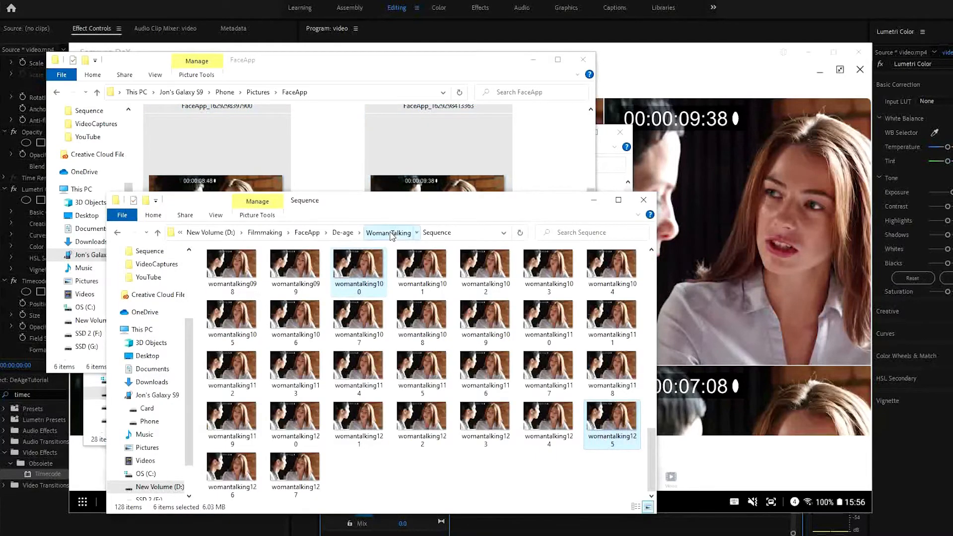
left_click(390, 232)
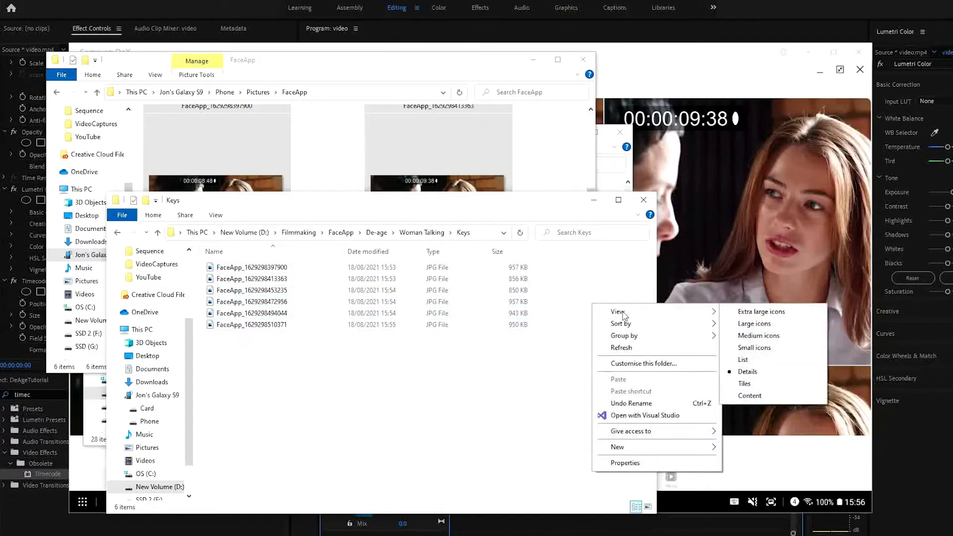
left_click(755, 323)
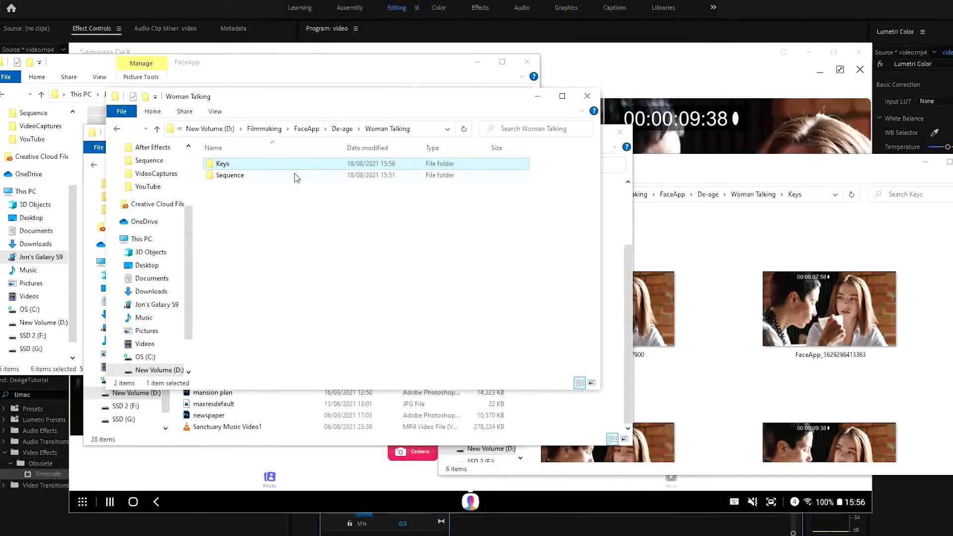
View the Sequence frames as large thumbnails and compare womantalking000 onward with the Keys images
double_click(230, 175)
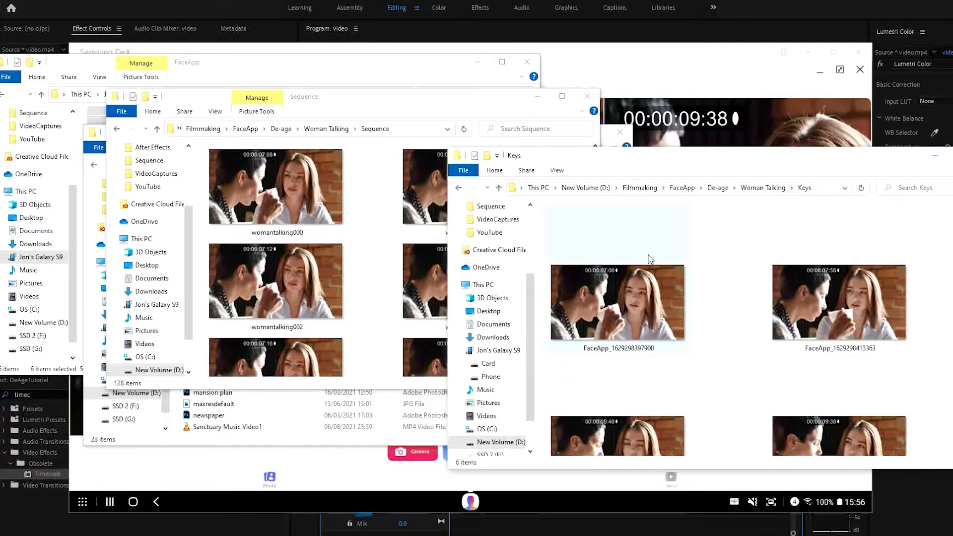
left_click(275, 187)
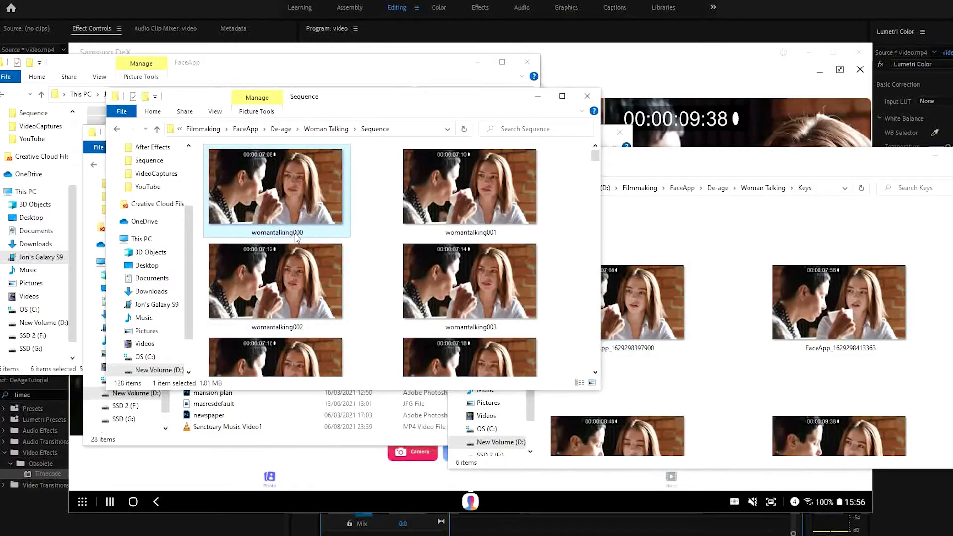
double_click(276, 233)
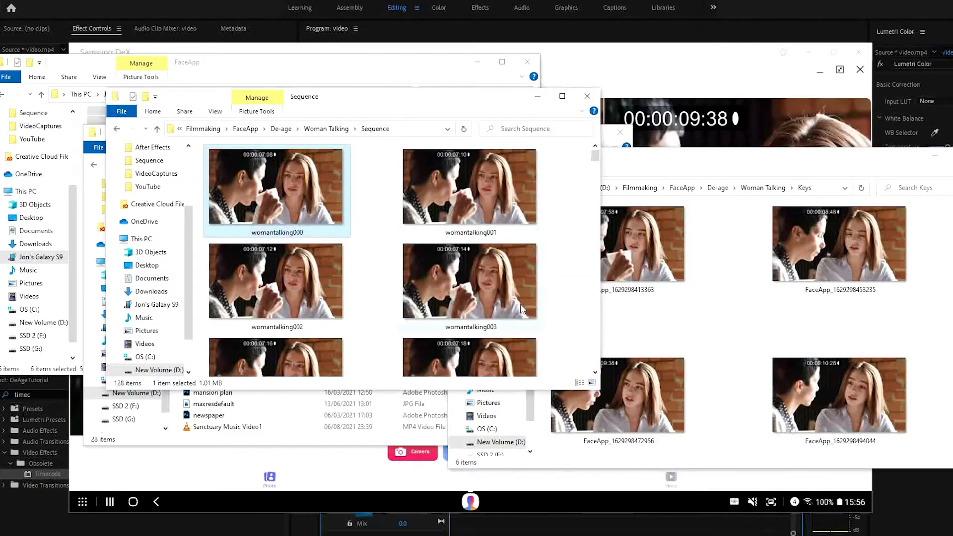
scroll("down", 3)
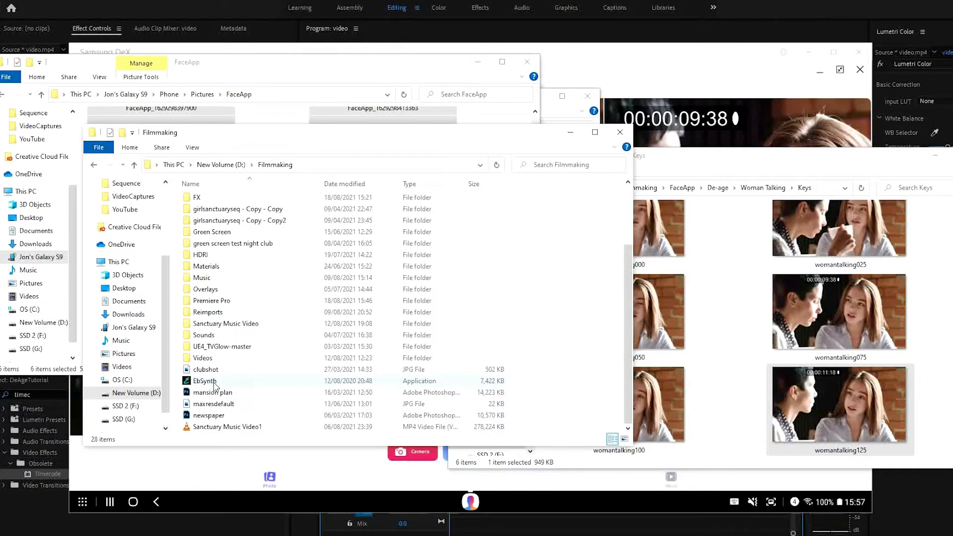
Launch EbSynth and load the Sequence frames as the video input
double_click(204, 380)
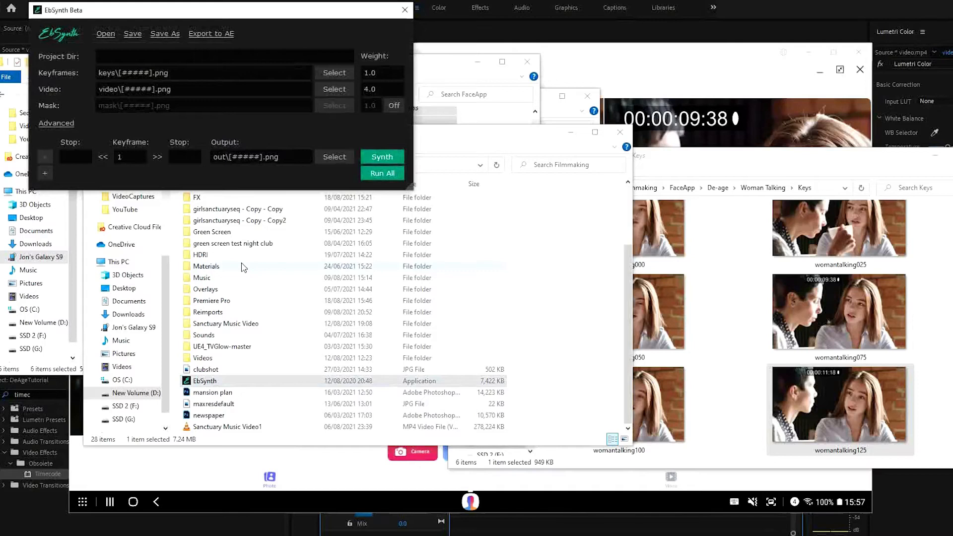
mouse_move(275, 138)
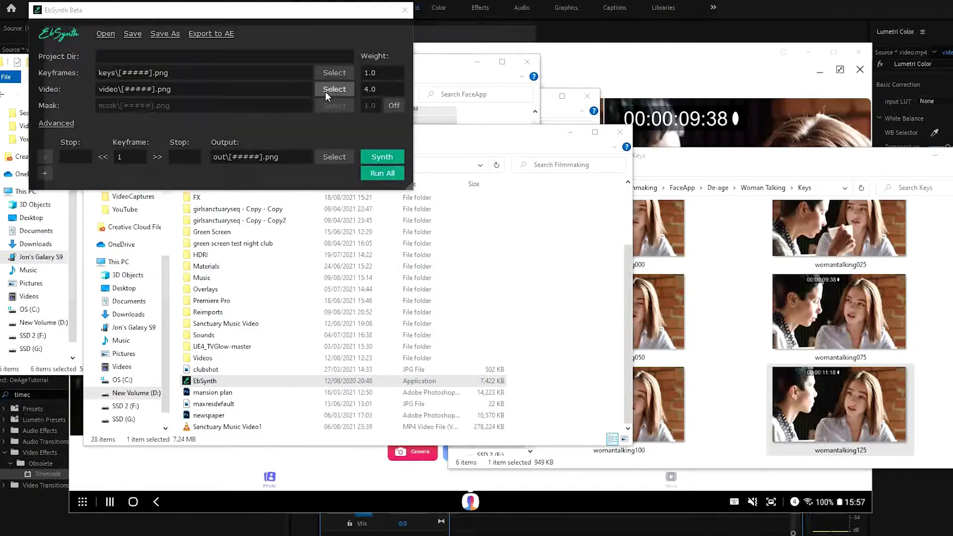
left_click(334, 89)
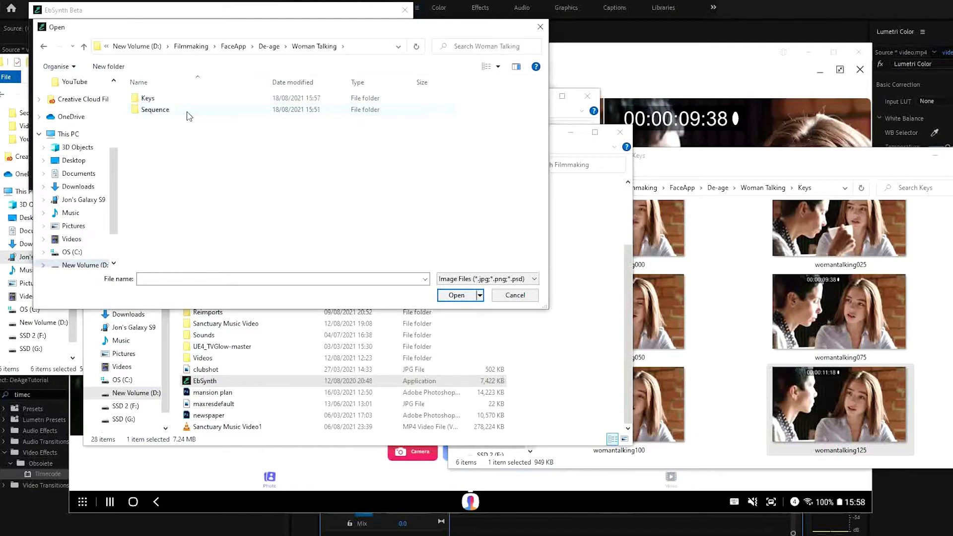
double_click(155, 109)
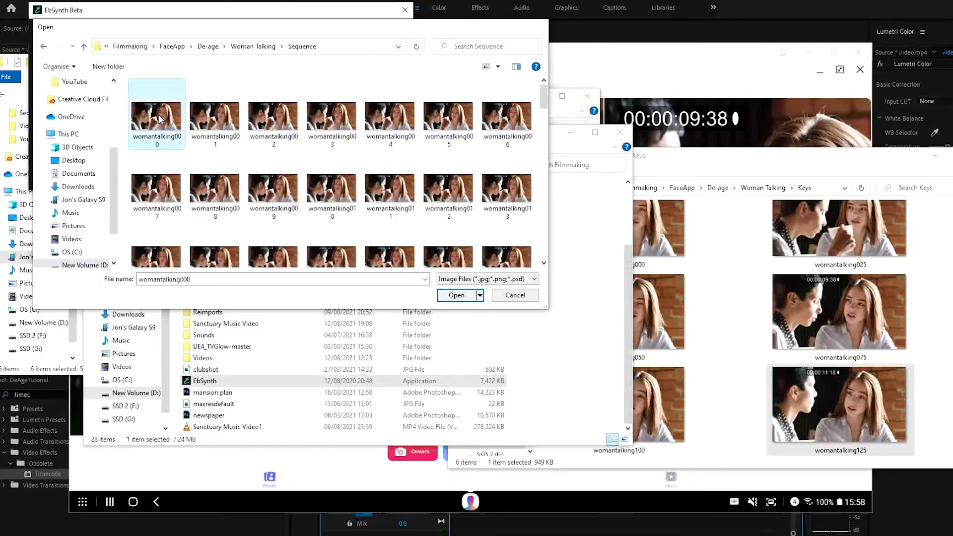
left_click(455, 295)
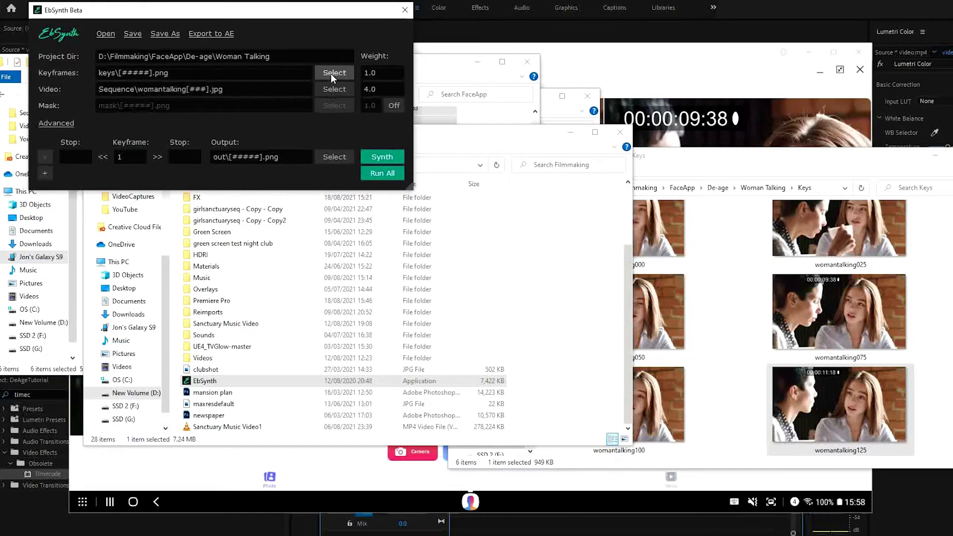
Load the Keys images, starting from womantalking000, as keyframes
left_click(334, 73)
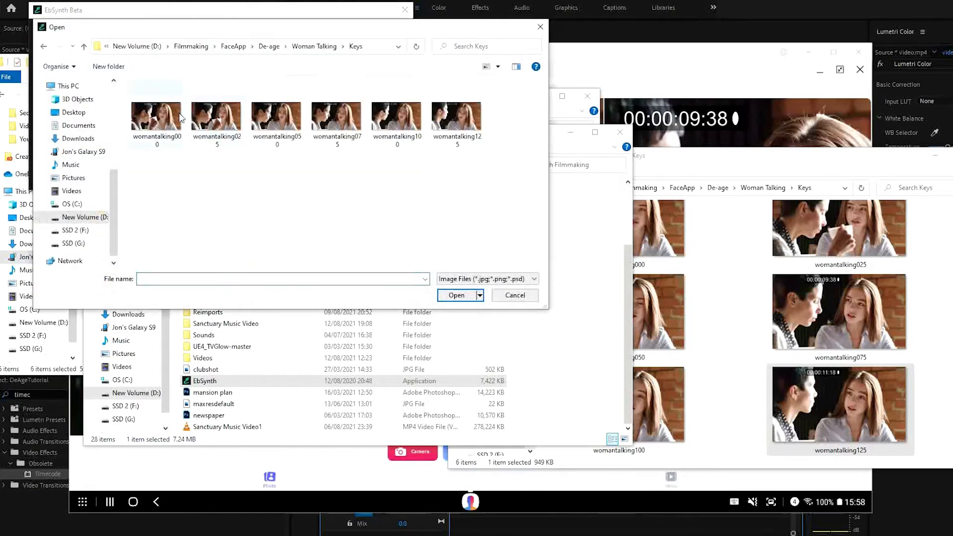
left_click(156, 116)
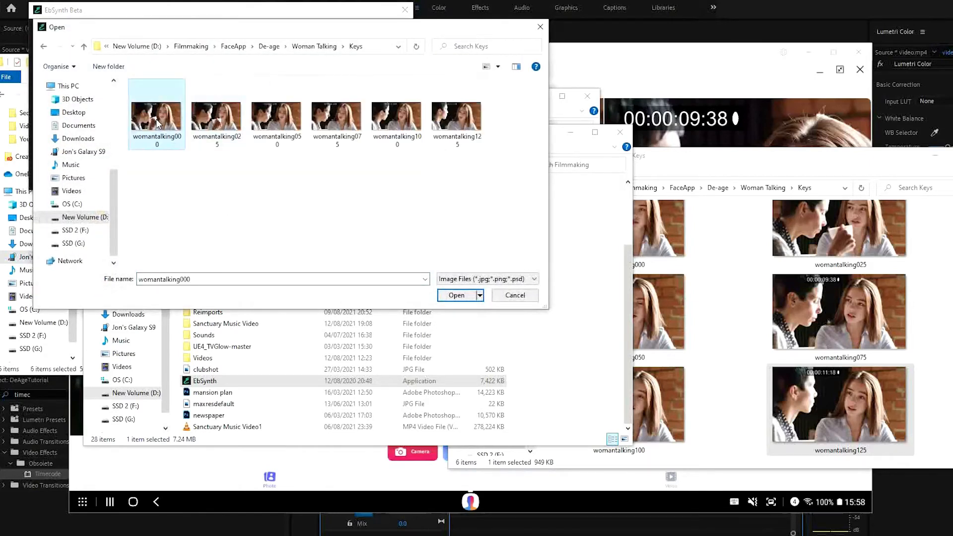
left_click(455, 295)
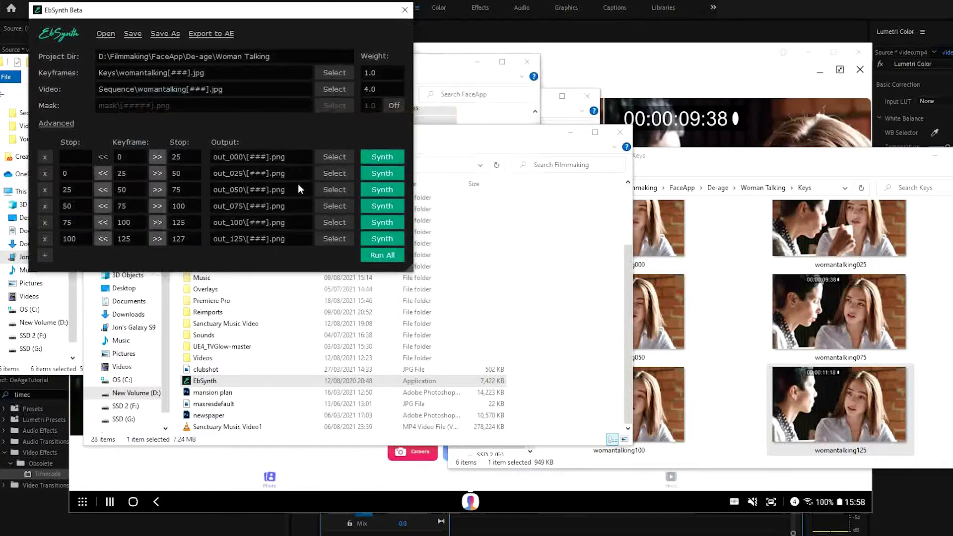
Set de-flicker to 1.5 and detail to High, then Run All keyframe ranges
left_click(56, 122)
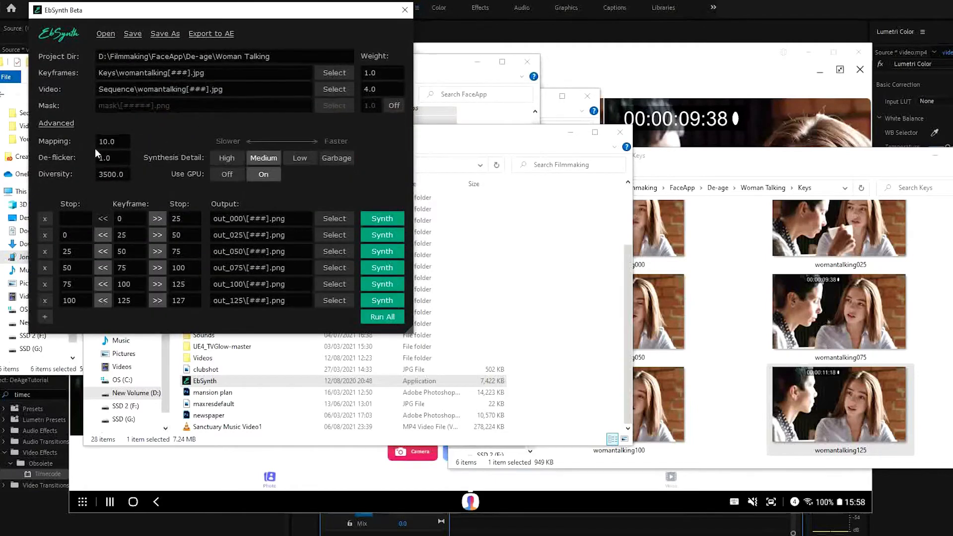
left_click(113, 157)
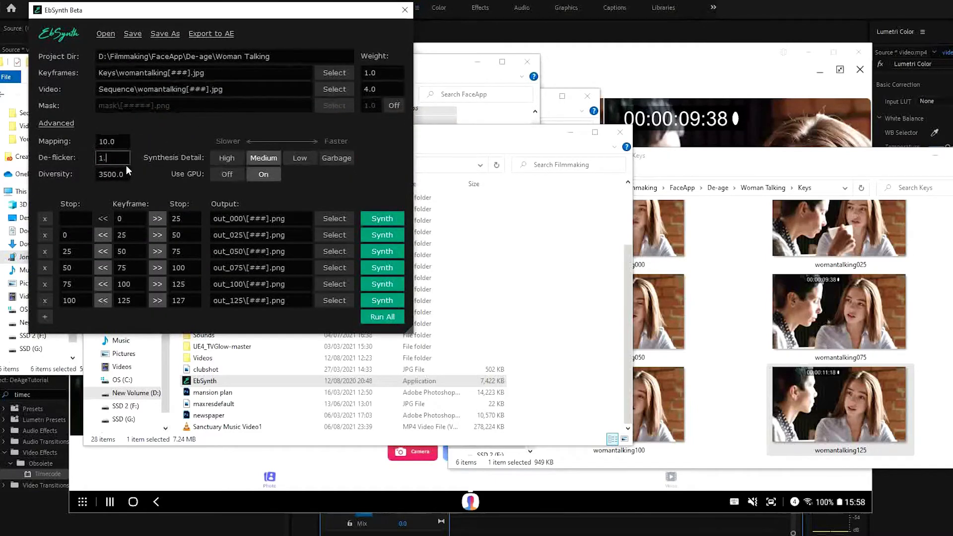
left_click(227, 157)
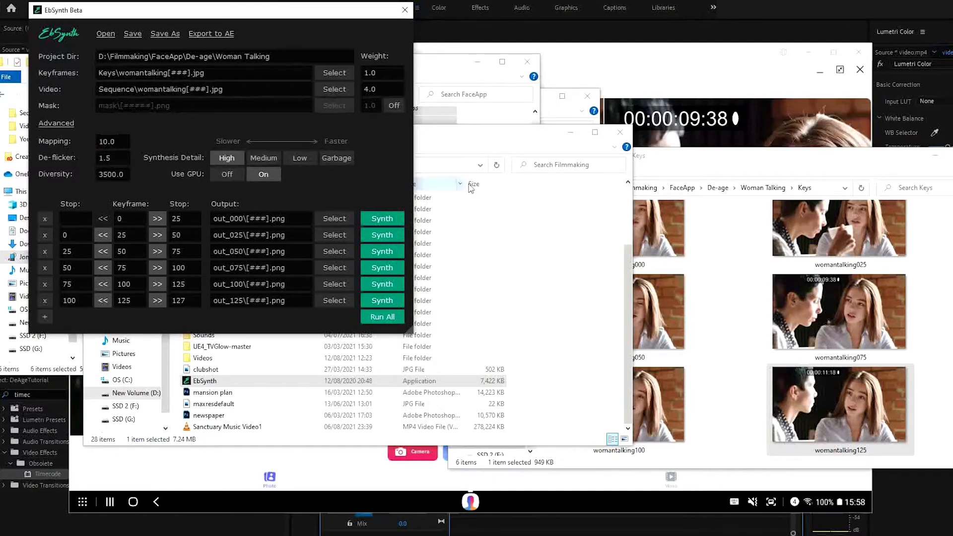
left_click(381, 317)
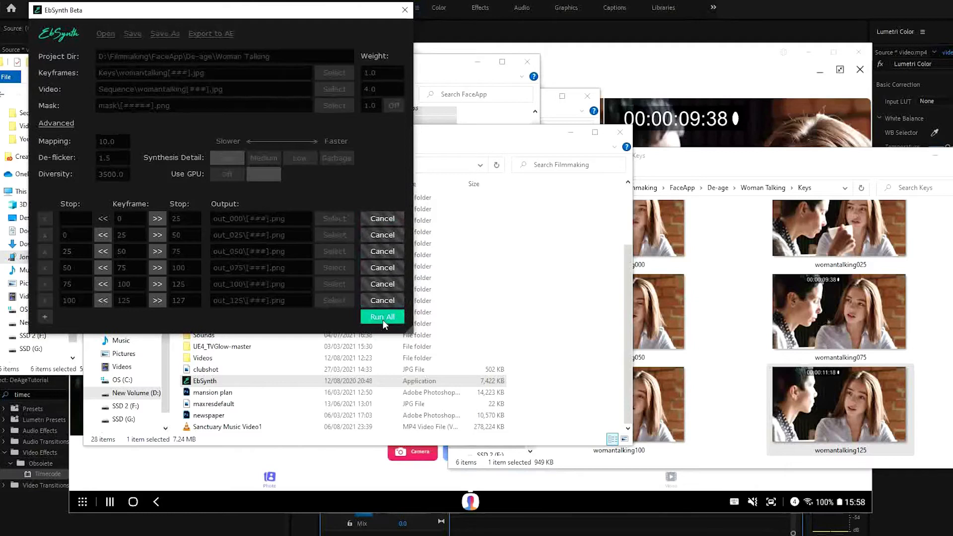
mouse_move(381, 179)
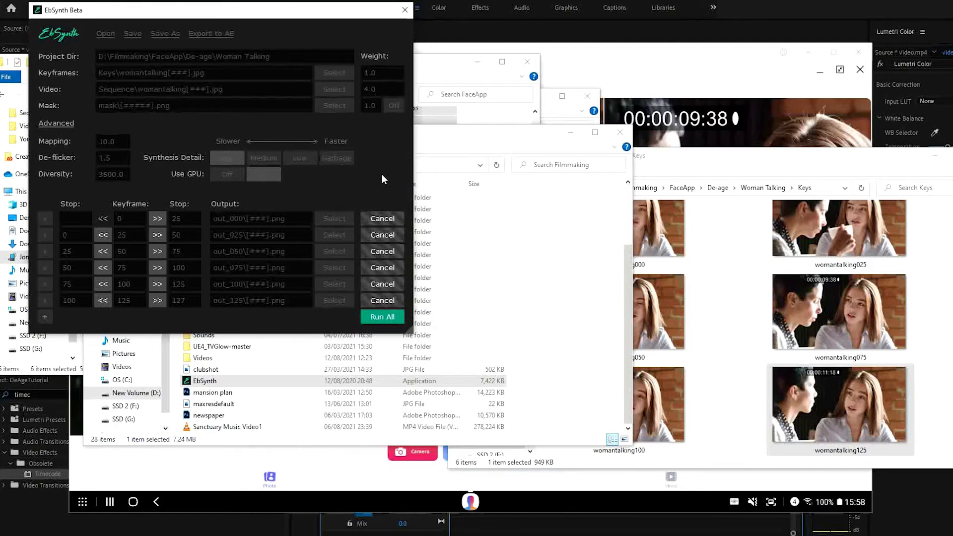
mouse_move(377, 298)
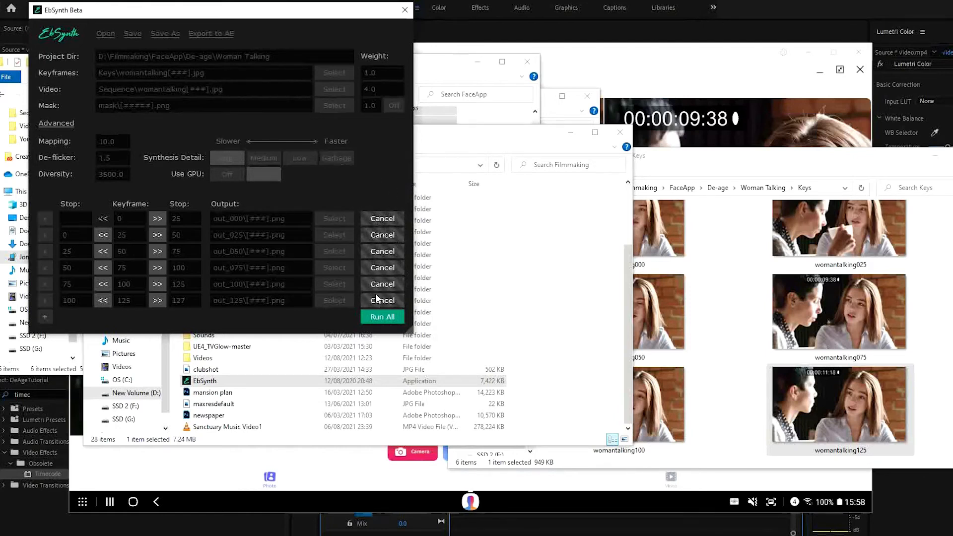
left_click(382, 317)
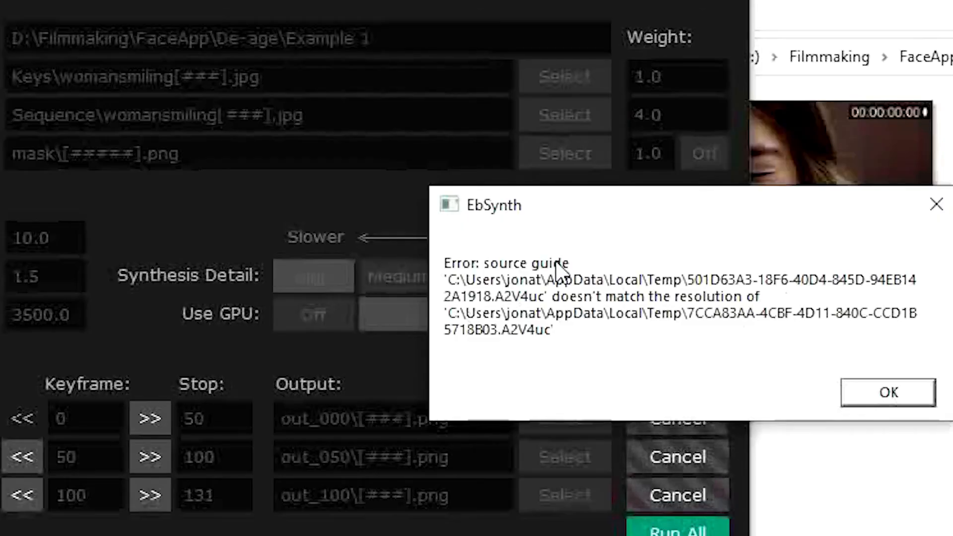
mouse_move(613, 328)
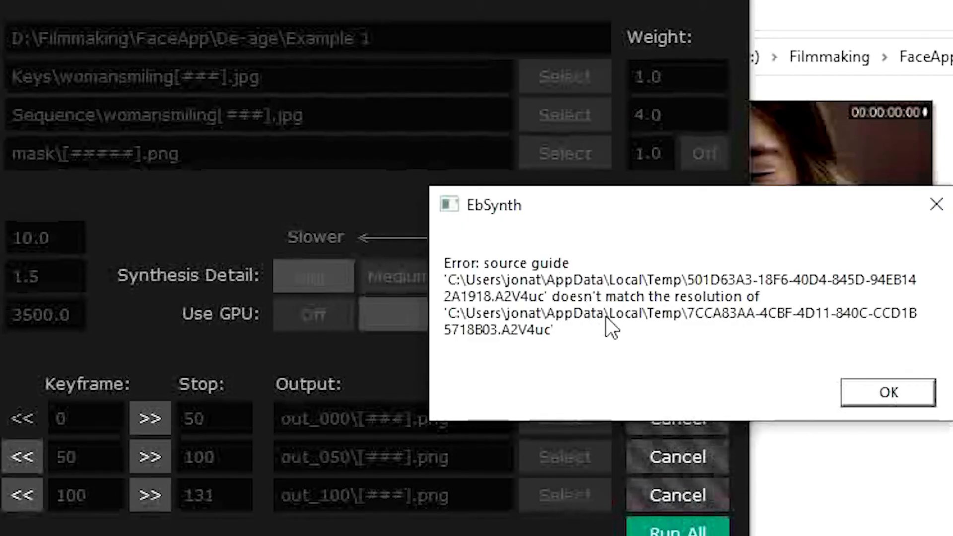
mouse_move(686, 346)
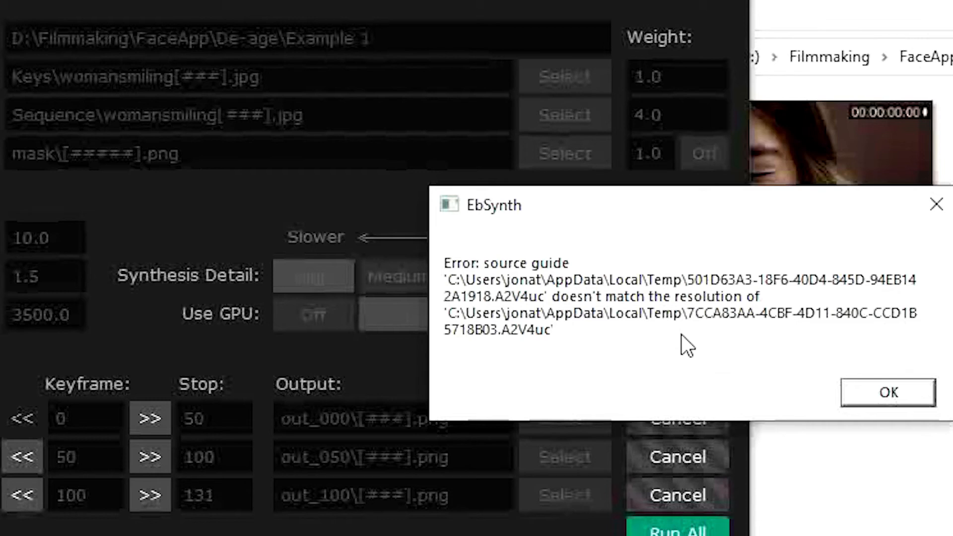
Dismiss the source-guide resolution mismatch error with OK
left_click(887, 392)
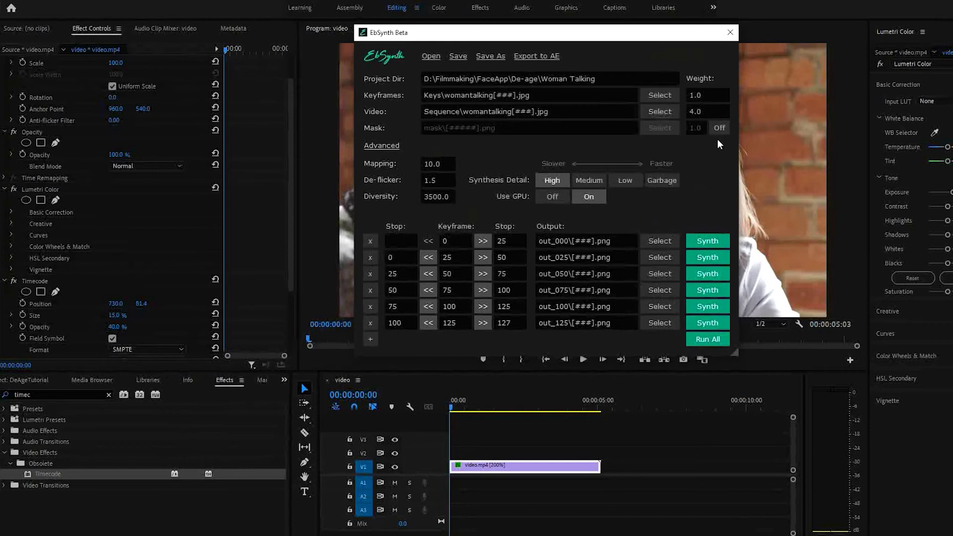
mouse_move(594, 112)
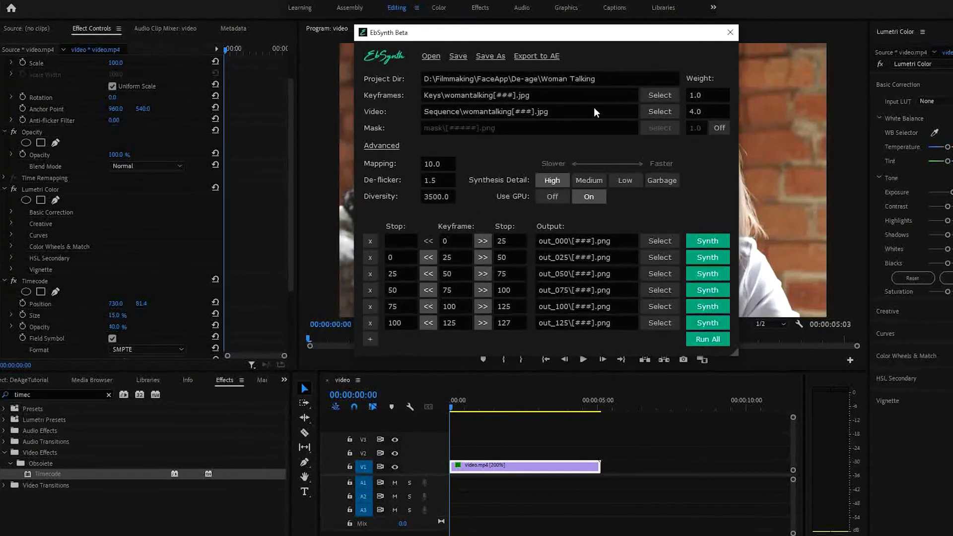
Close the EbSynth window and return to Premiere Pro's timecode-overlaid clip
left_click(536, 56)
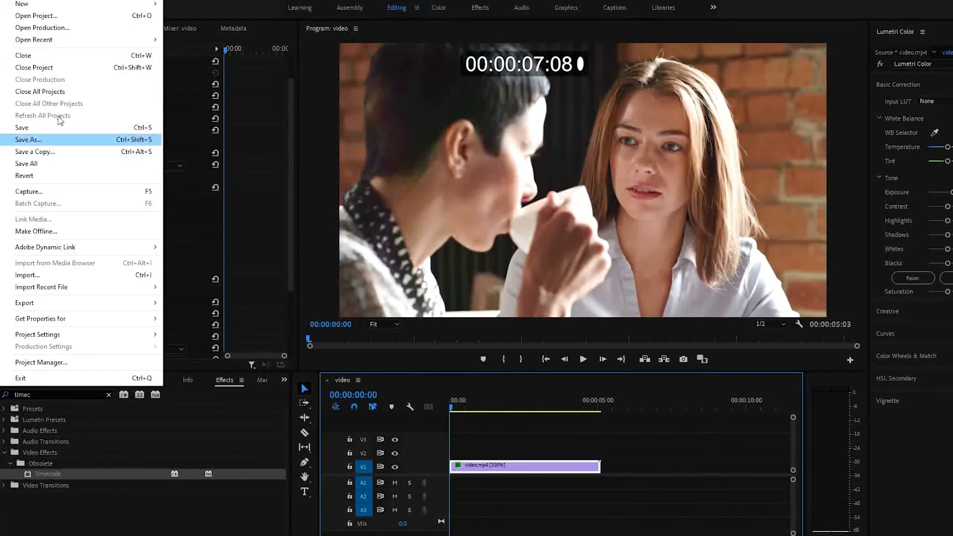
Import the deagetut.aep After Effects composition into the Premiere project
left_click(27, 275)
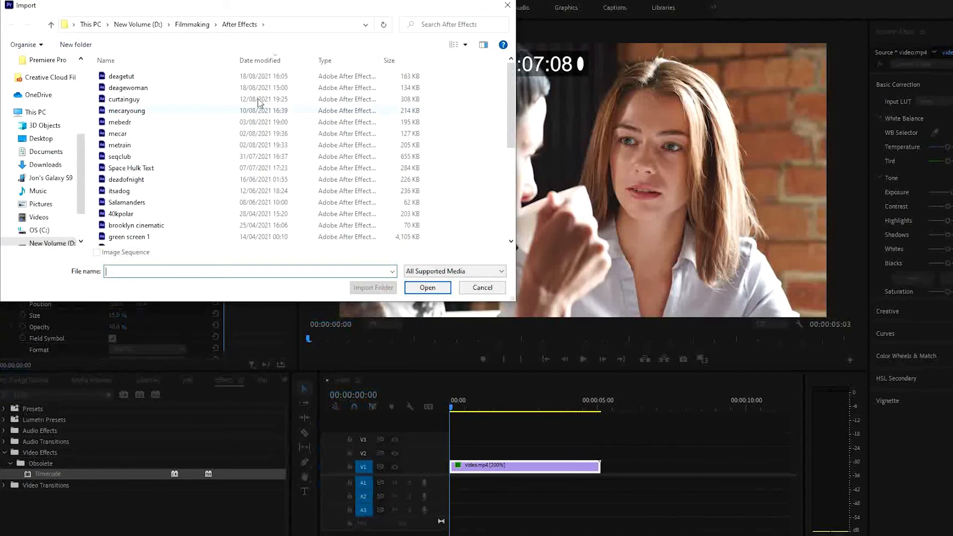
left_click(428, 288)
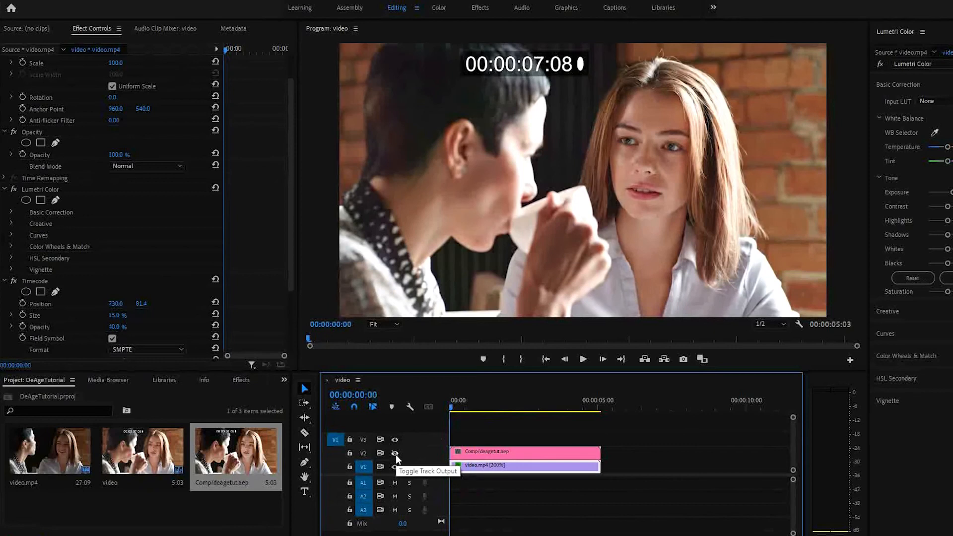
Enable track V2, select the de-aged comp, and invert its timecode mask
left_click(395, 466)
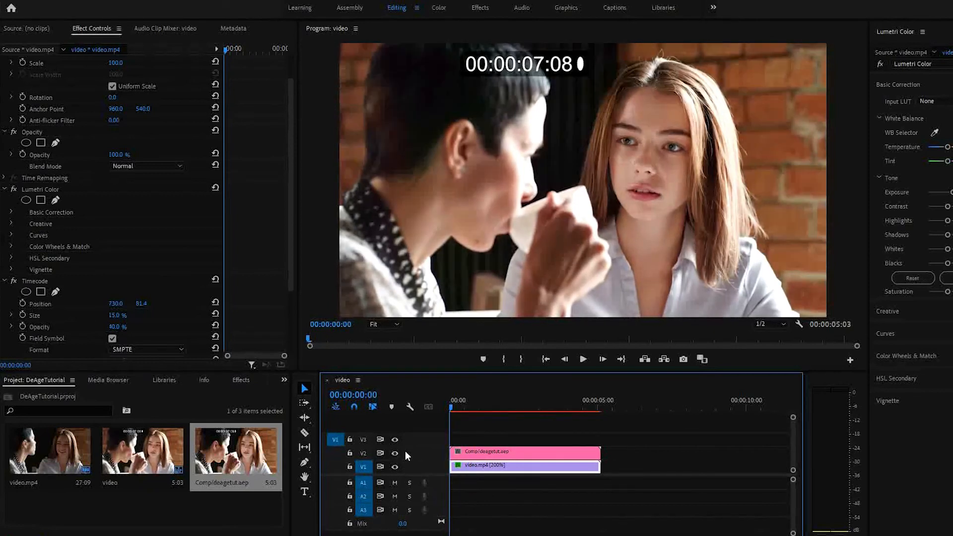
left_click(524, 452)
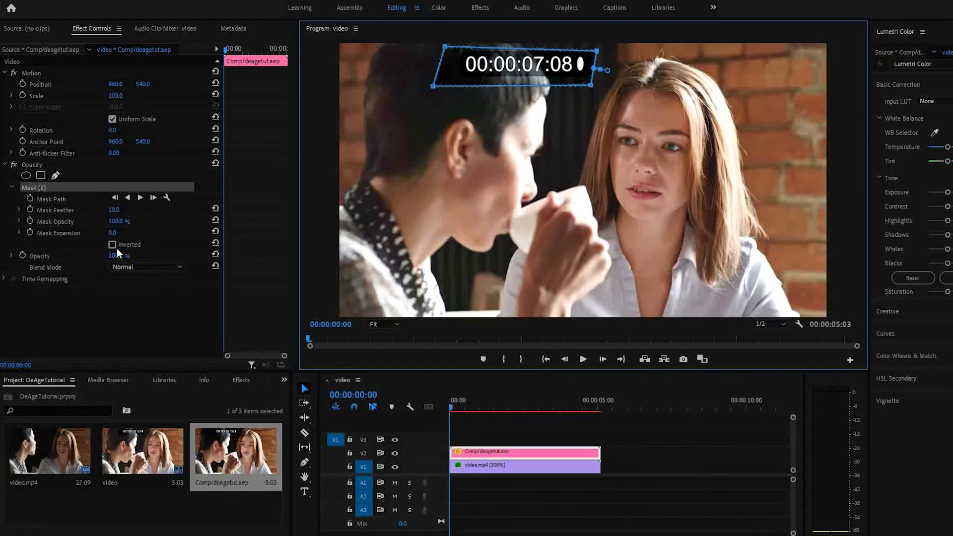
left_click(112, 245)
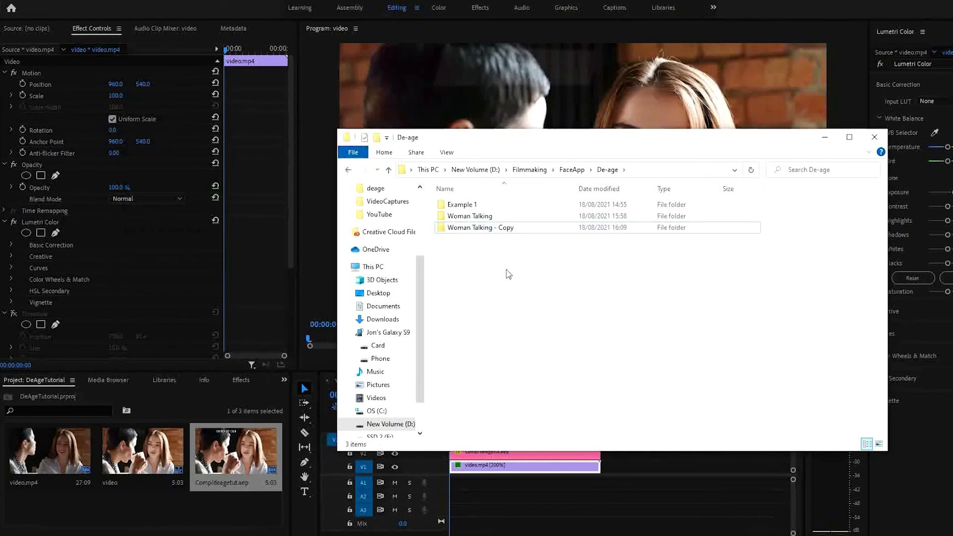
mouse_move(480, 227)
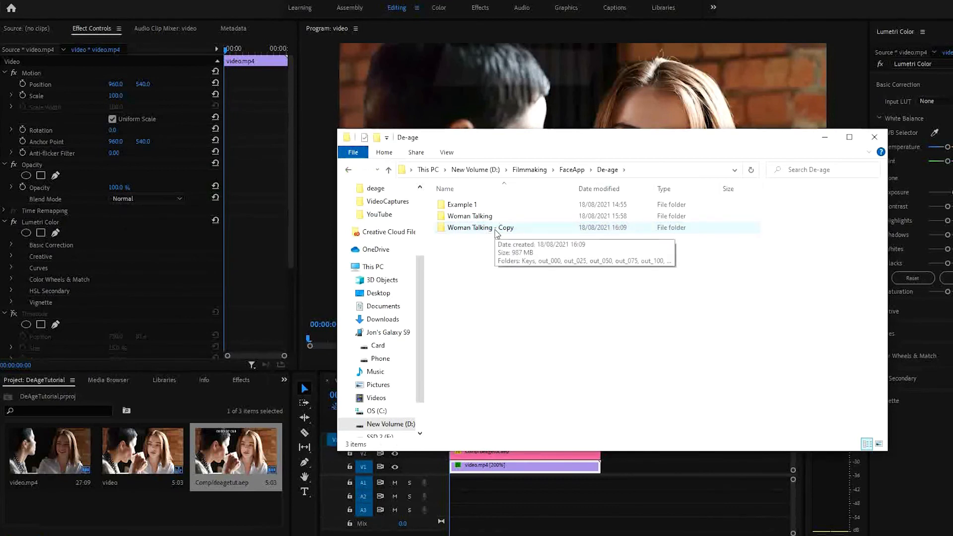
Open the Woman Talking - Copy folder and delete its old out_ output folders
double_click(480, 227)
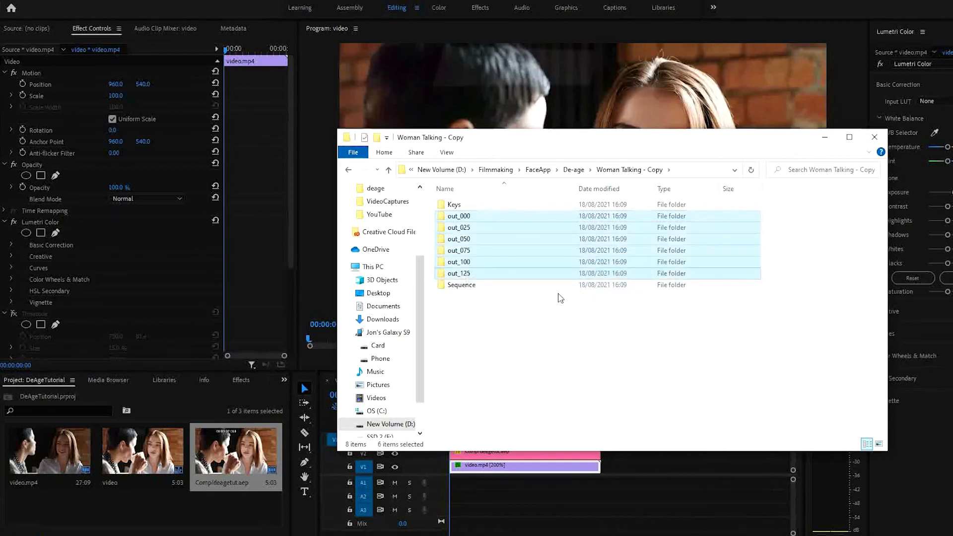
key("Delete")
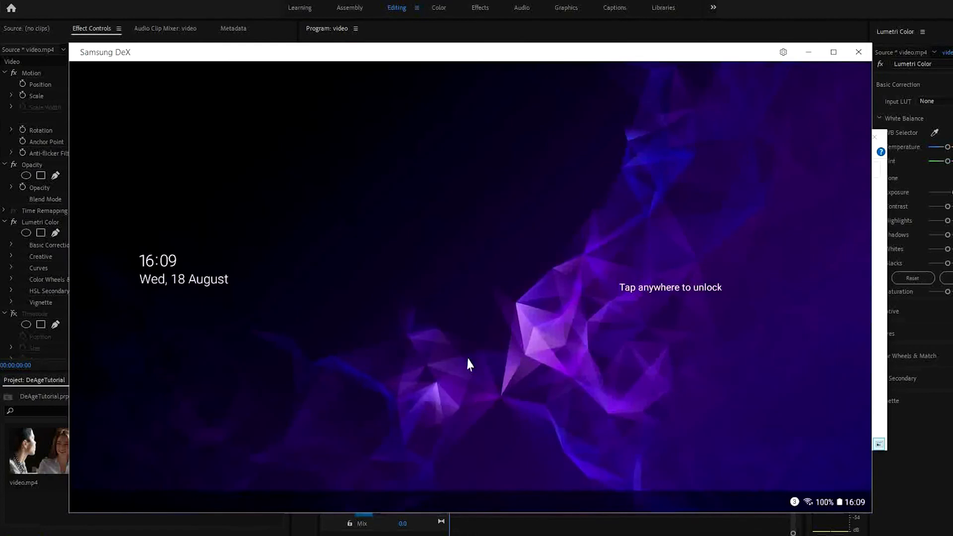
Unlock the phone, apply FaceApp's Old filter to the woman's face, and save
left_click(468, 363)
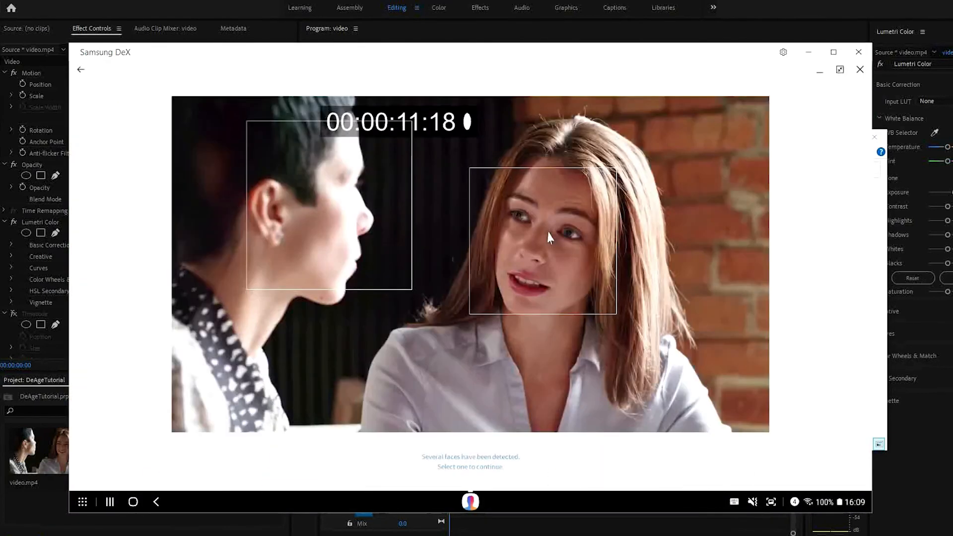
left_click(541, 237)
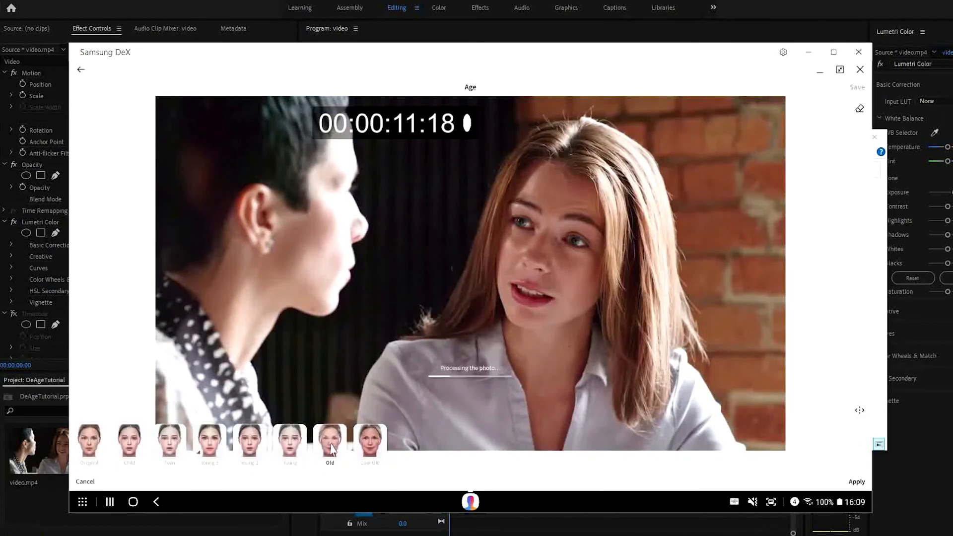
left_click(857, 87)
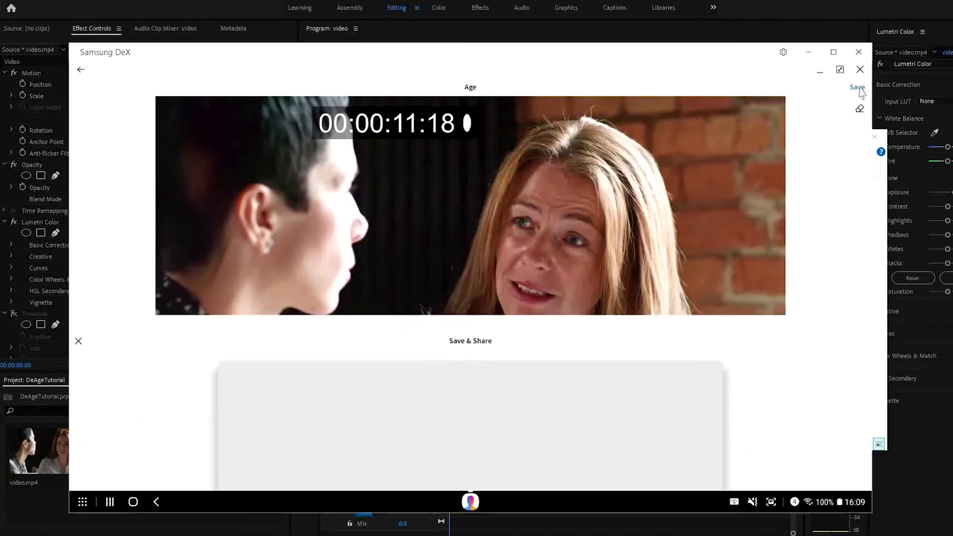
left_click(858, 86)
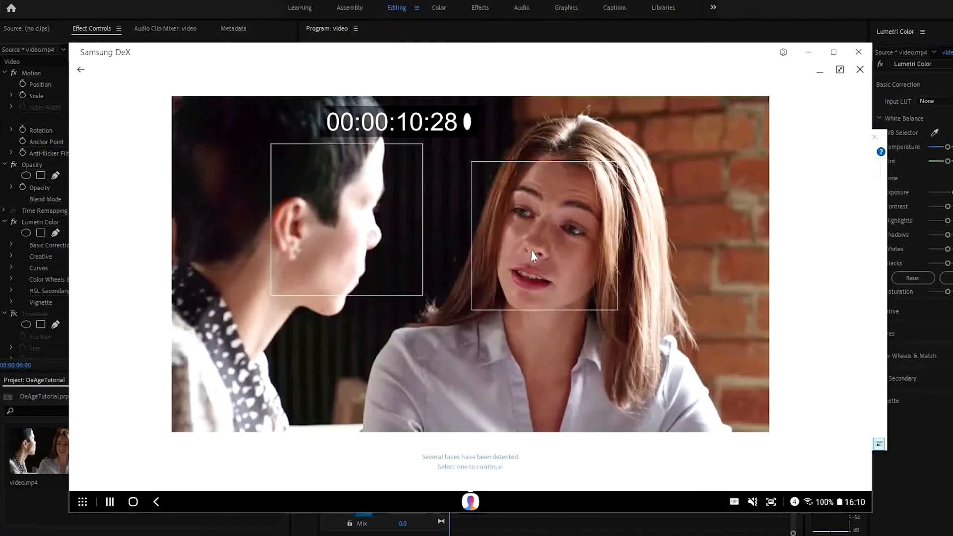
left_click(544, 234)
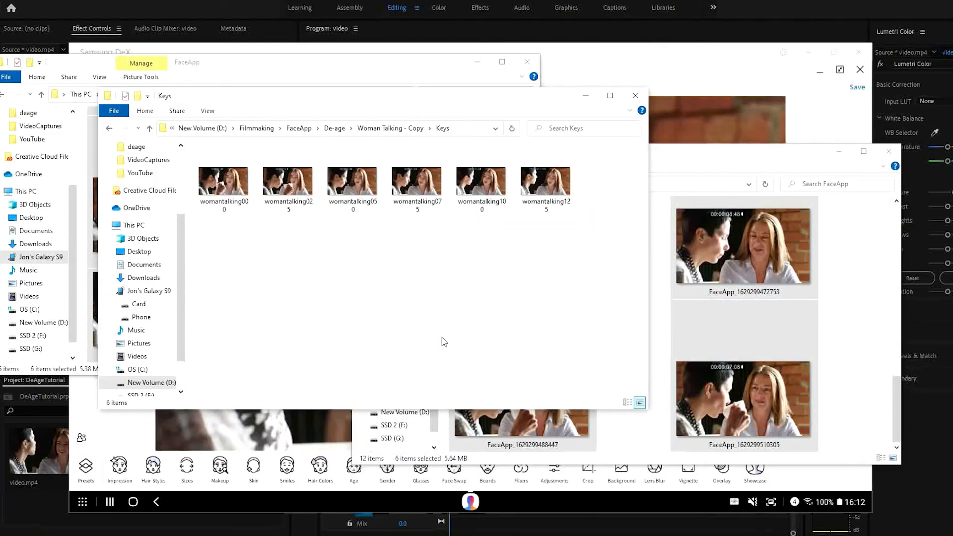
Gather the aged FaceApp images into the copied project's Keys folder
left_click(639, 403)
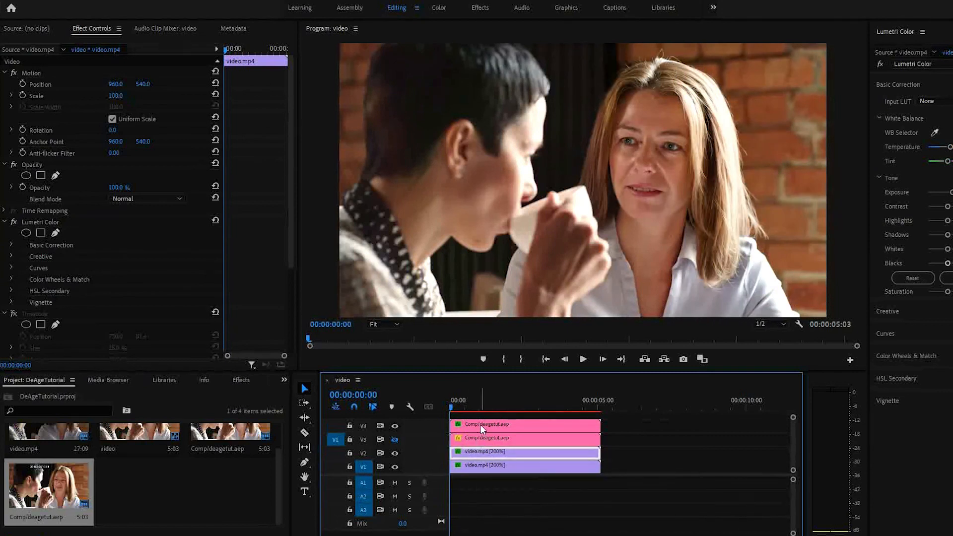
Mask the top aged comp, scrub to the first frames, and adjust mask expansion
left_click(525, 423)
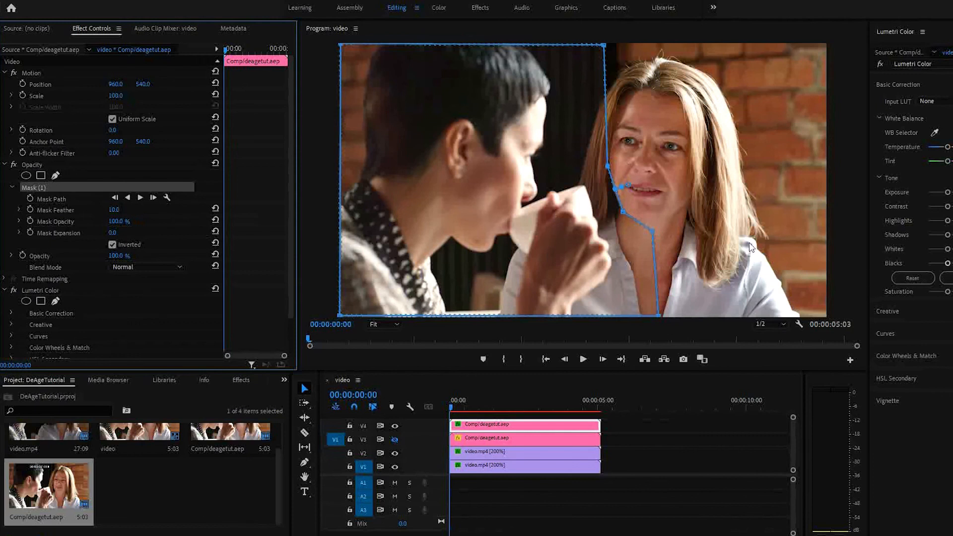
mouse_move(420, 447)
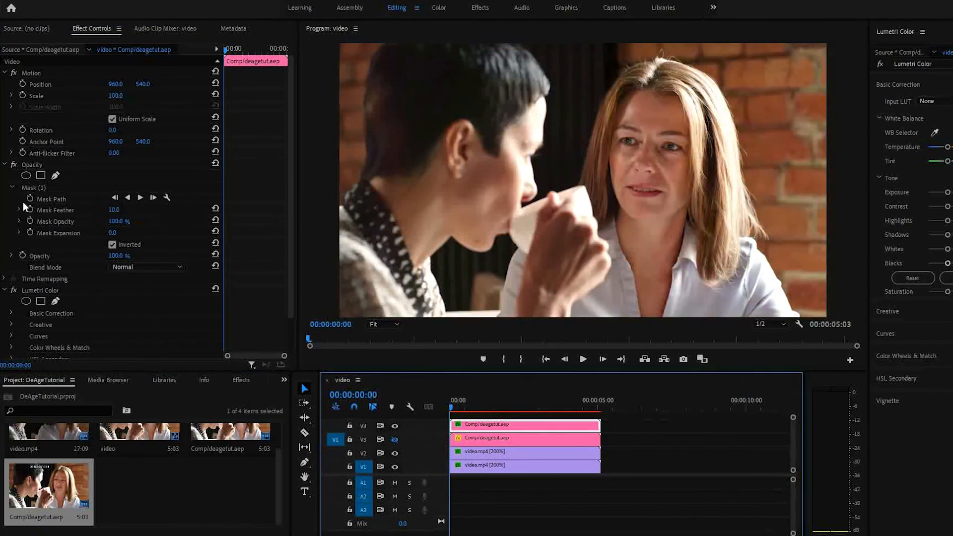
left_click(33, 188)
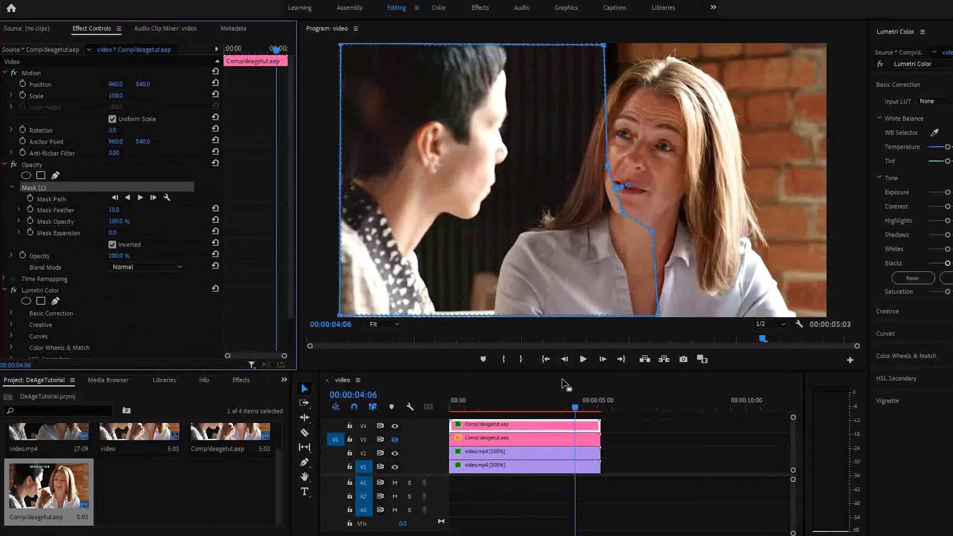
left_click(454, 400)
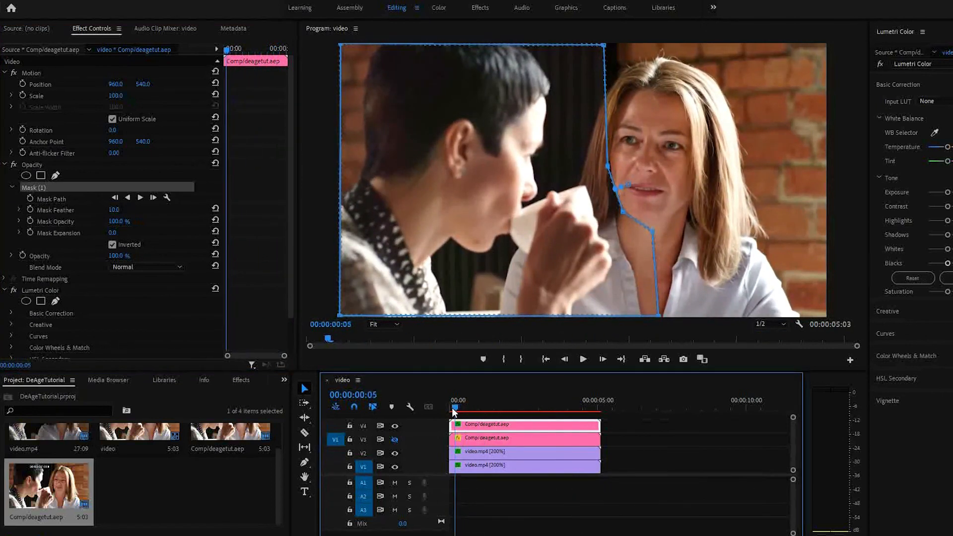
left_click(452, 409)
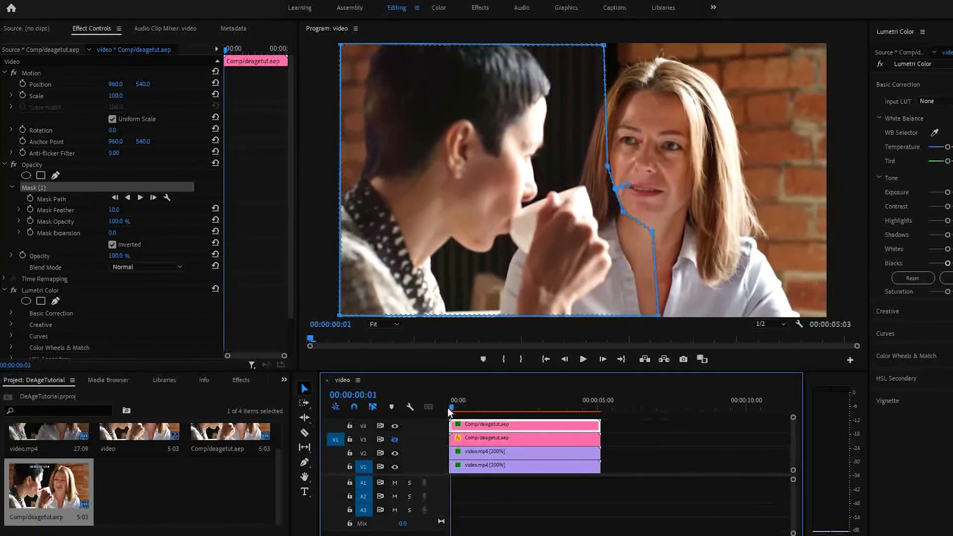
mouse_move(28, 233)
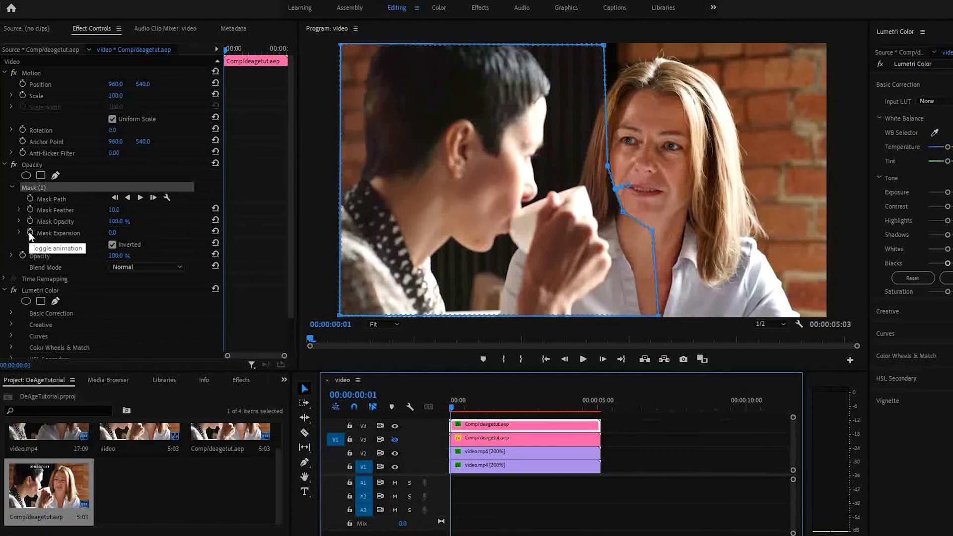
mouse_move(40, 230)
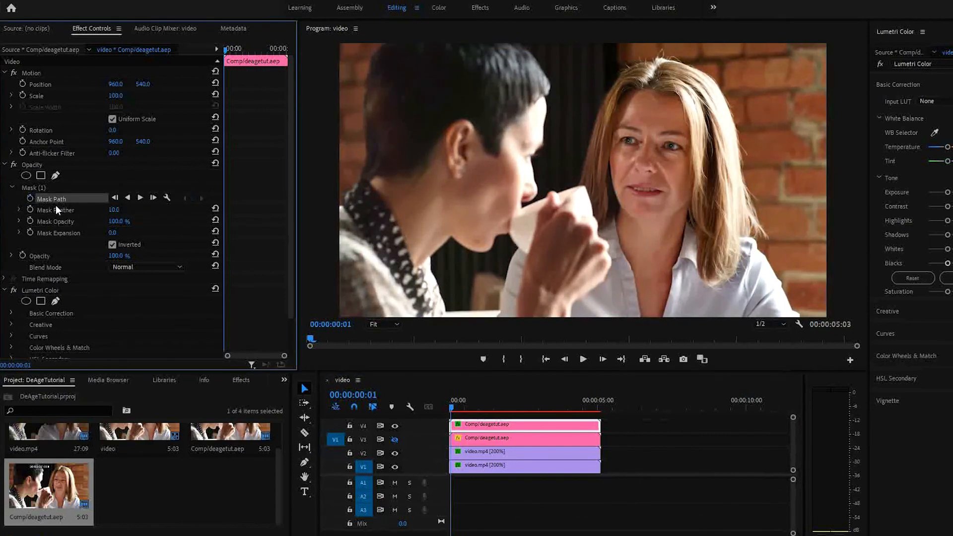
left_click(51, 199)
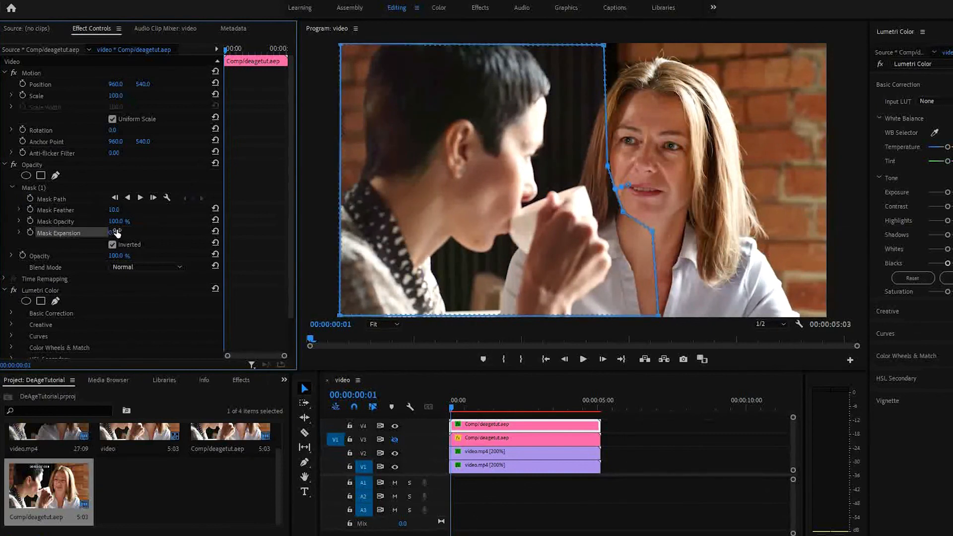